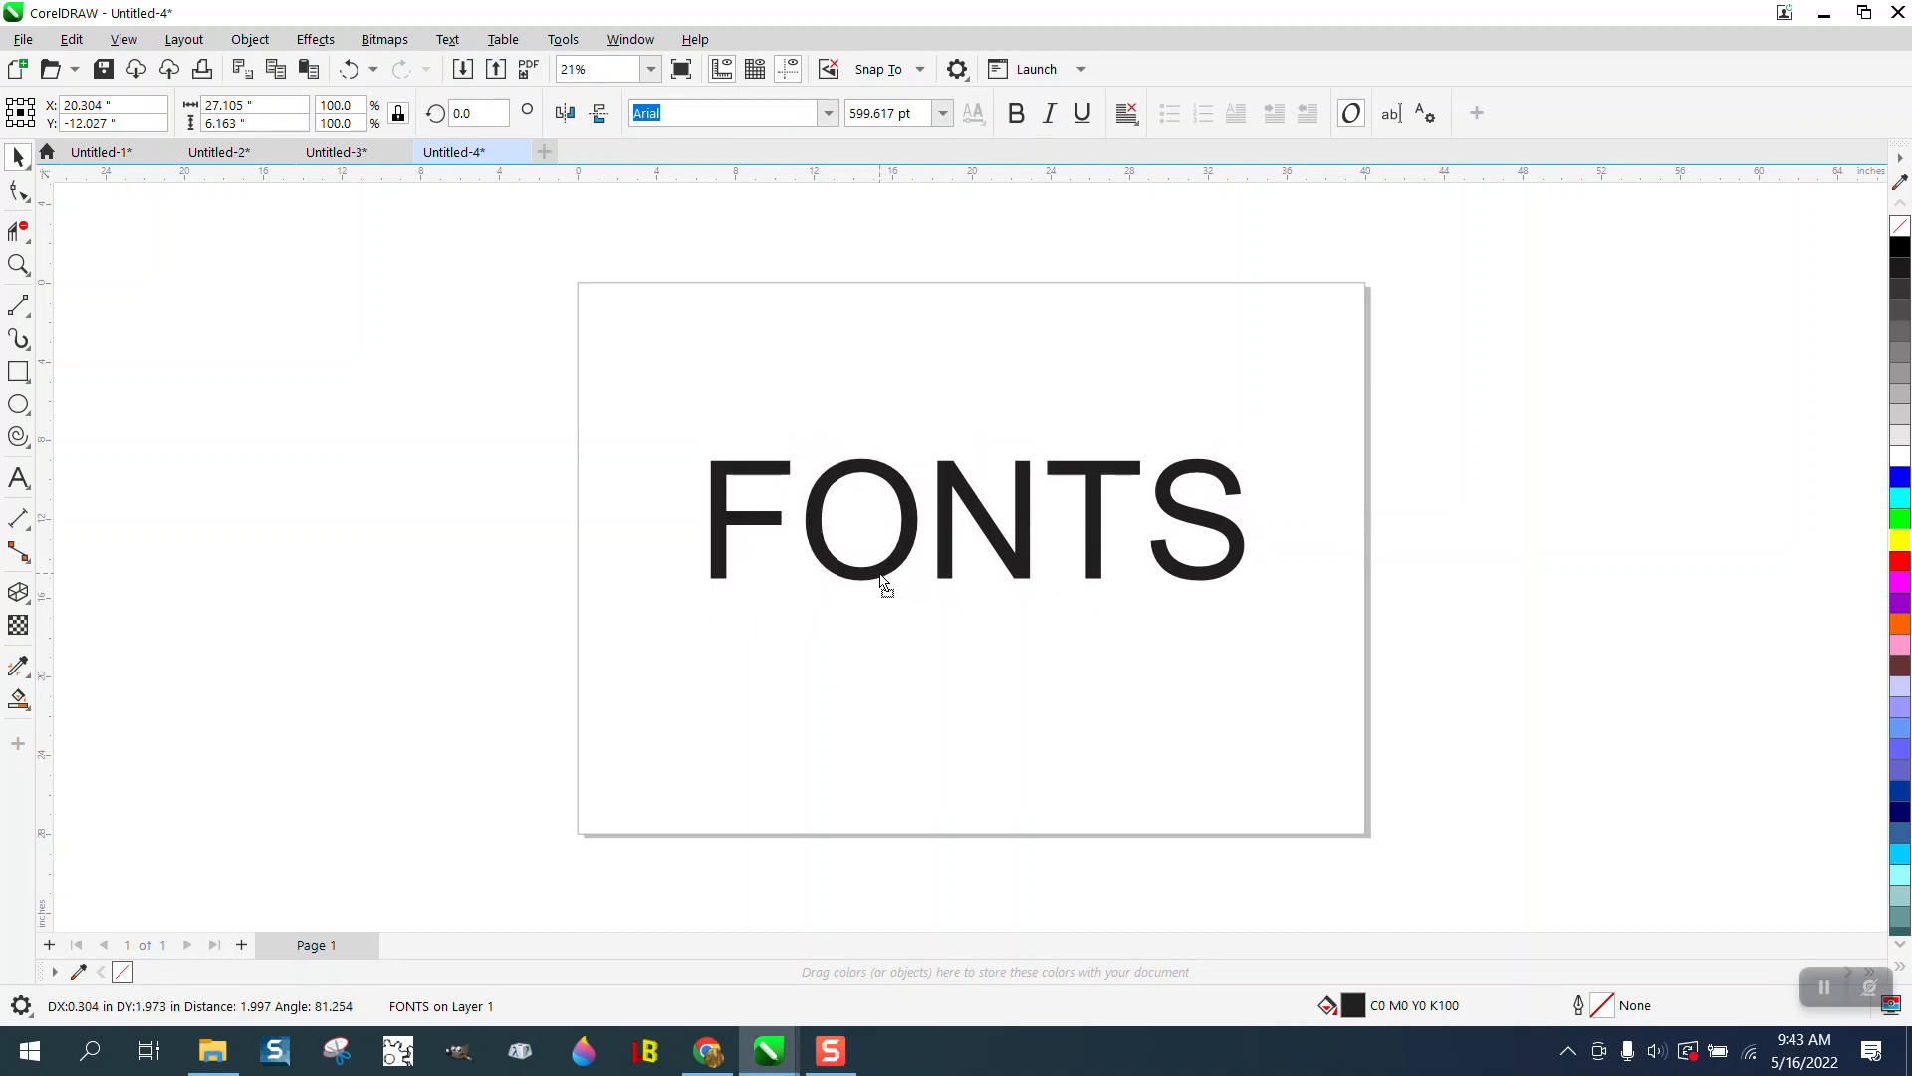
Step: Select the FONTS text and show the font list with recent fonts at the top
left_click(882, 515)
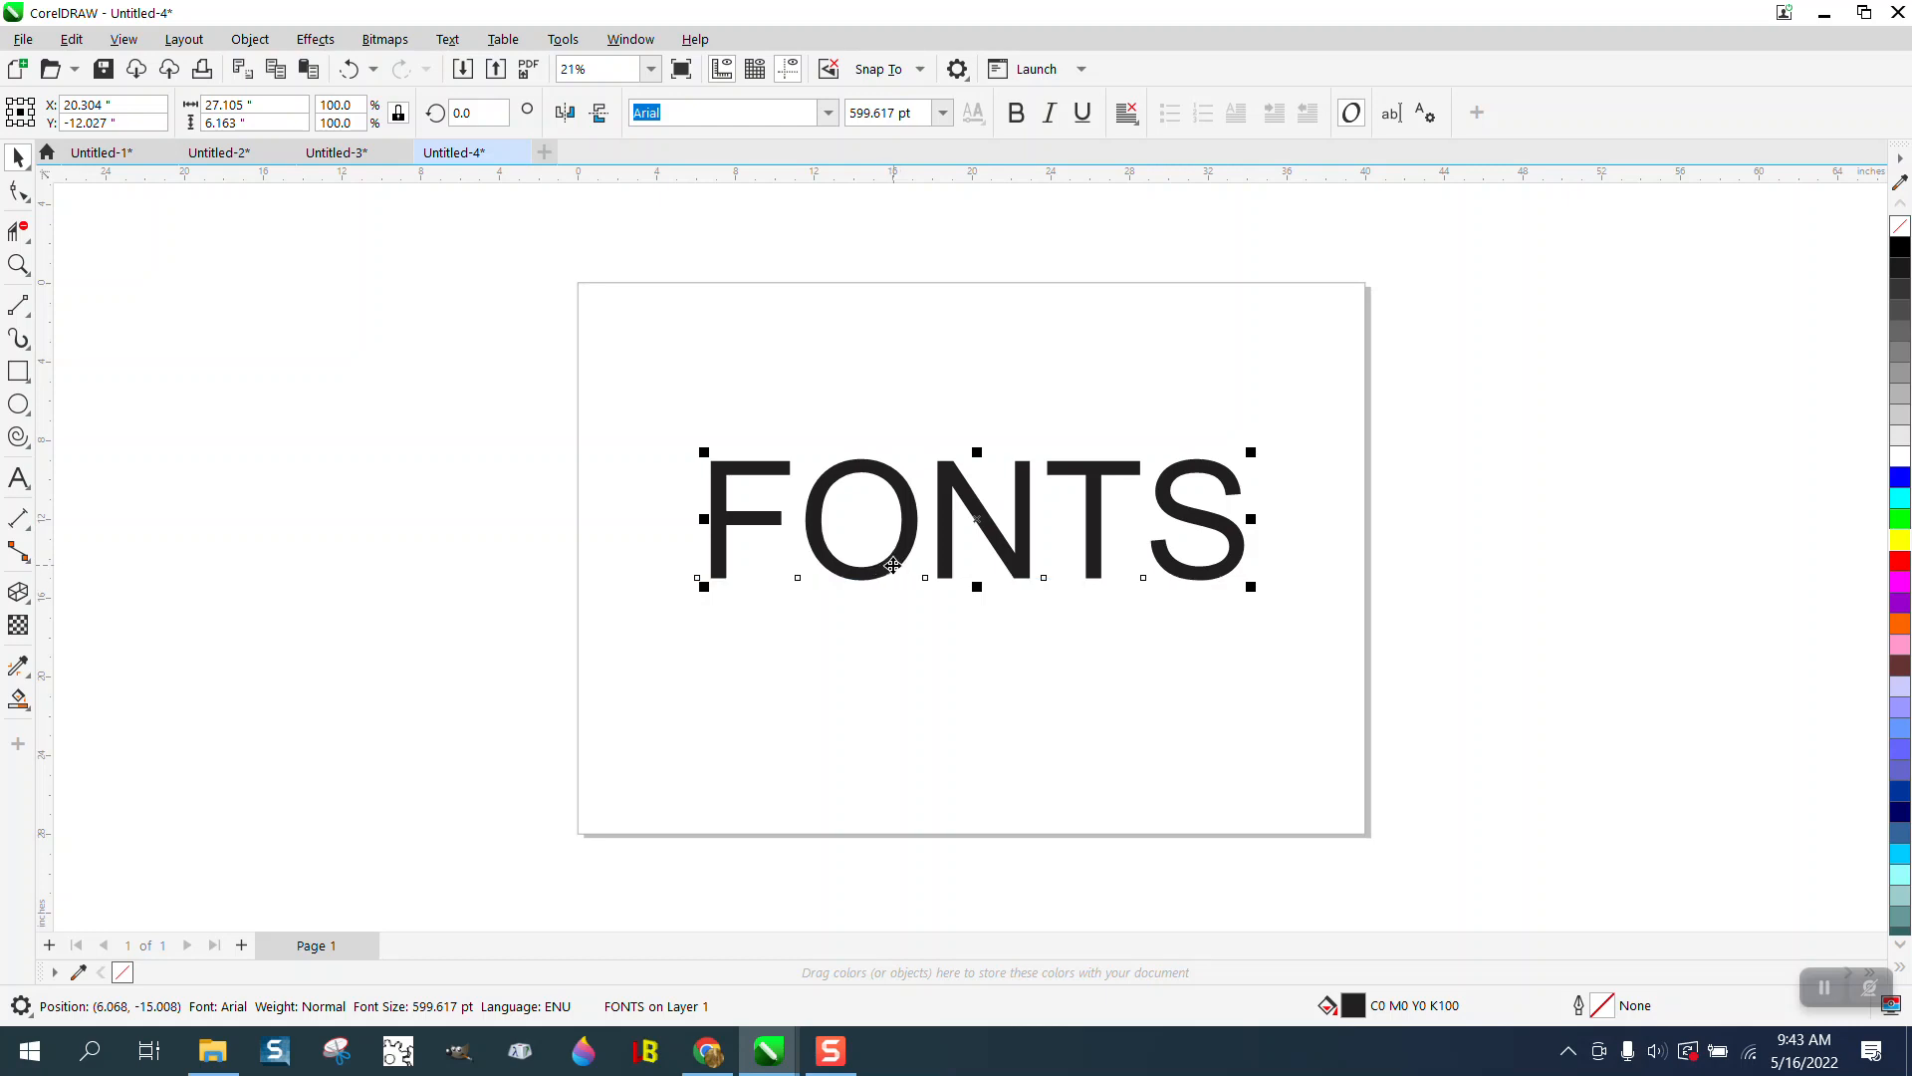
left_click(828, 111)
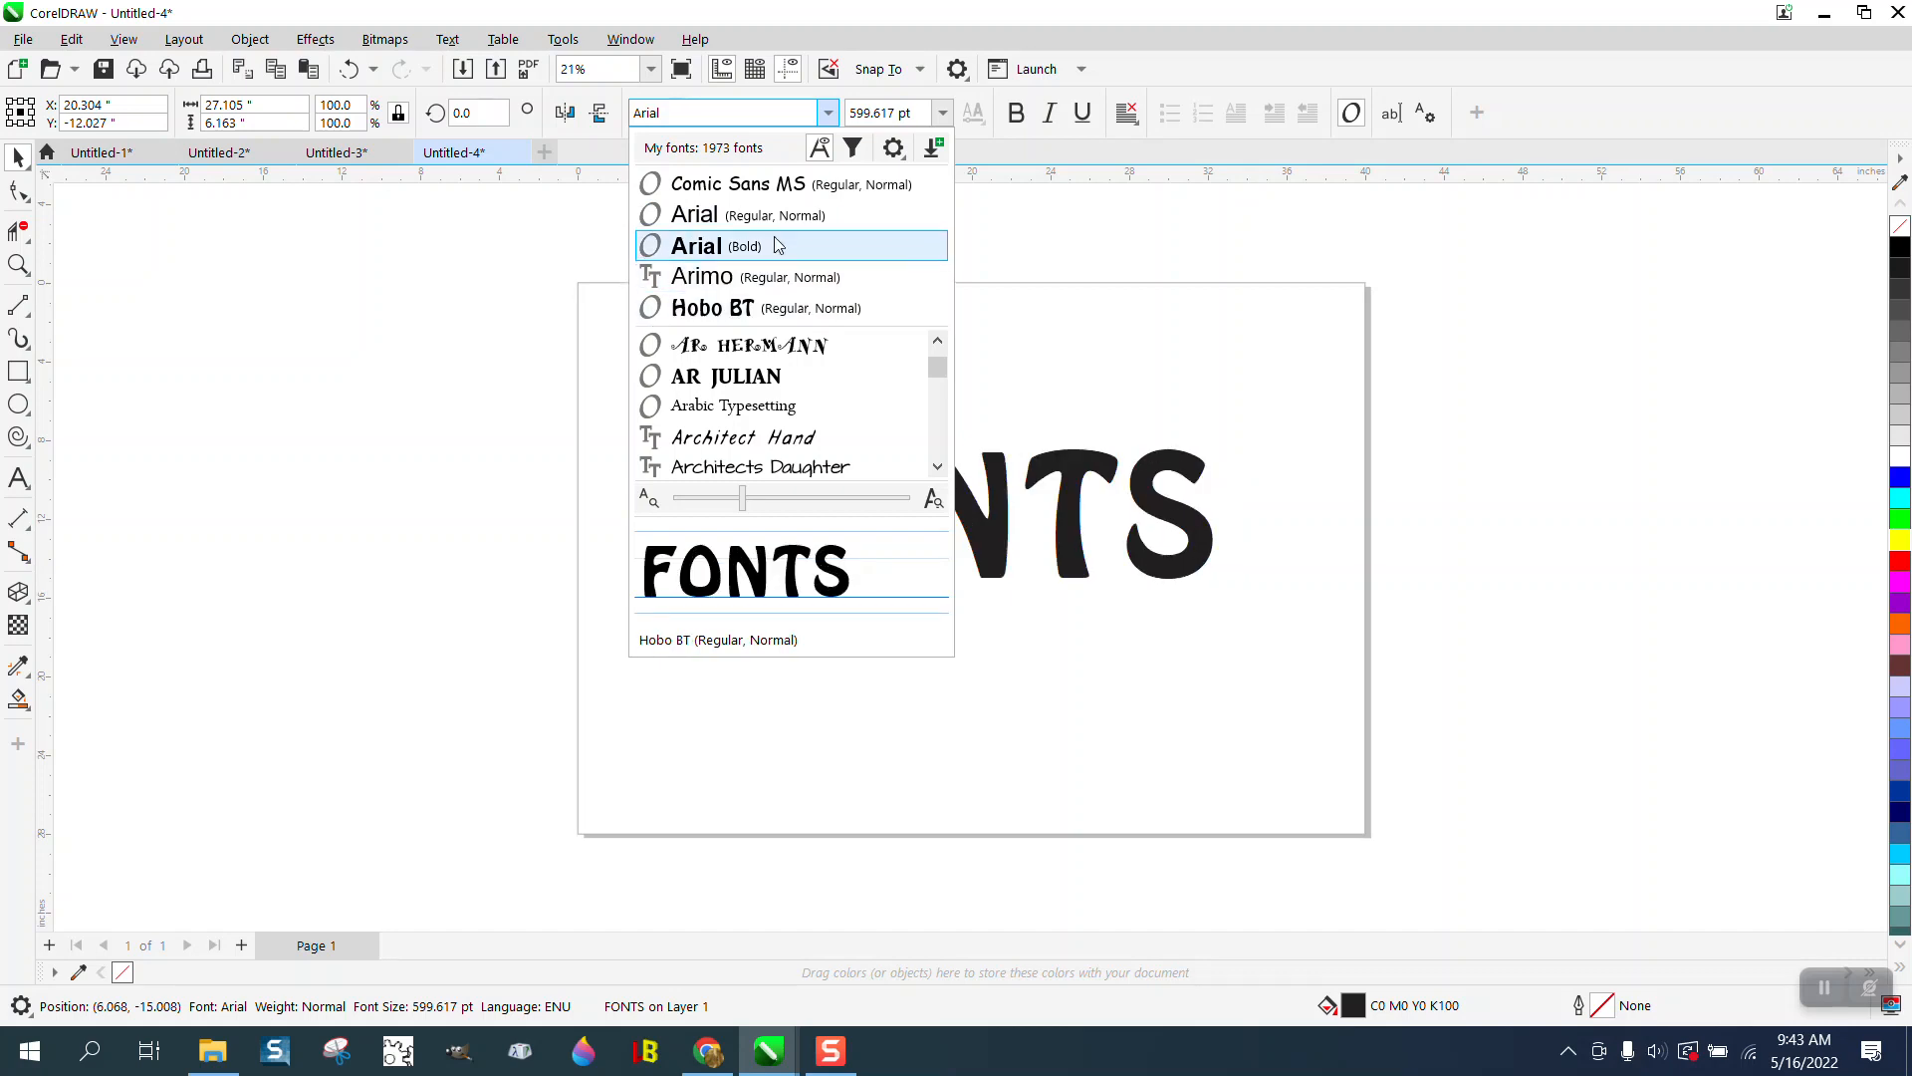
Step: Filter the font list by name with W, then AR, and dismiss it leaving FONTS in Arial
left_click(725, 111)
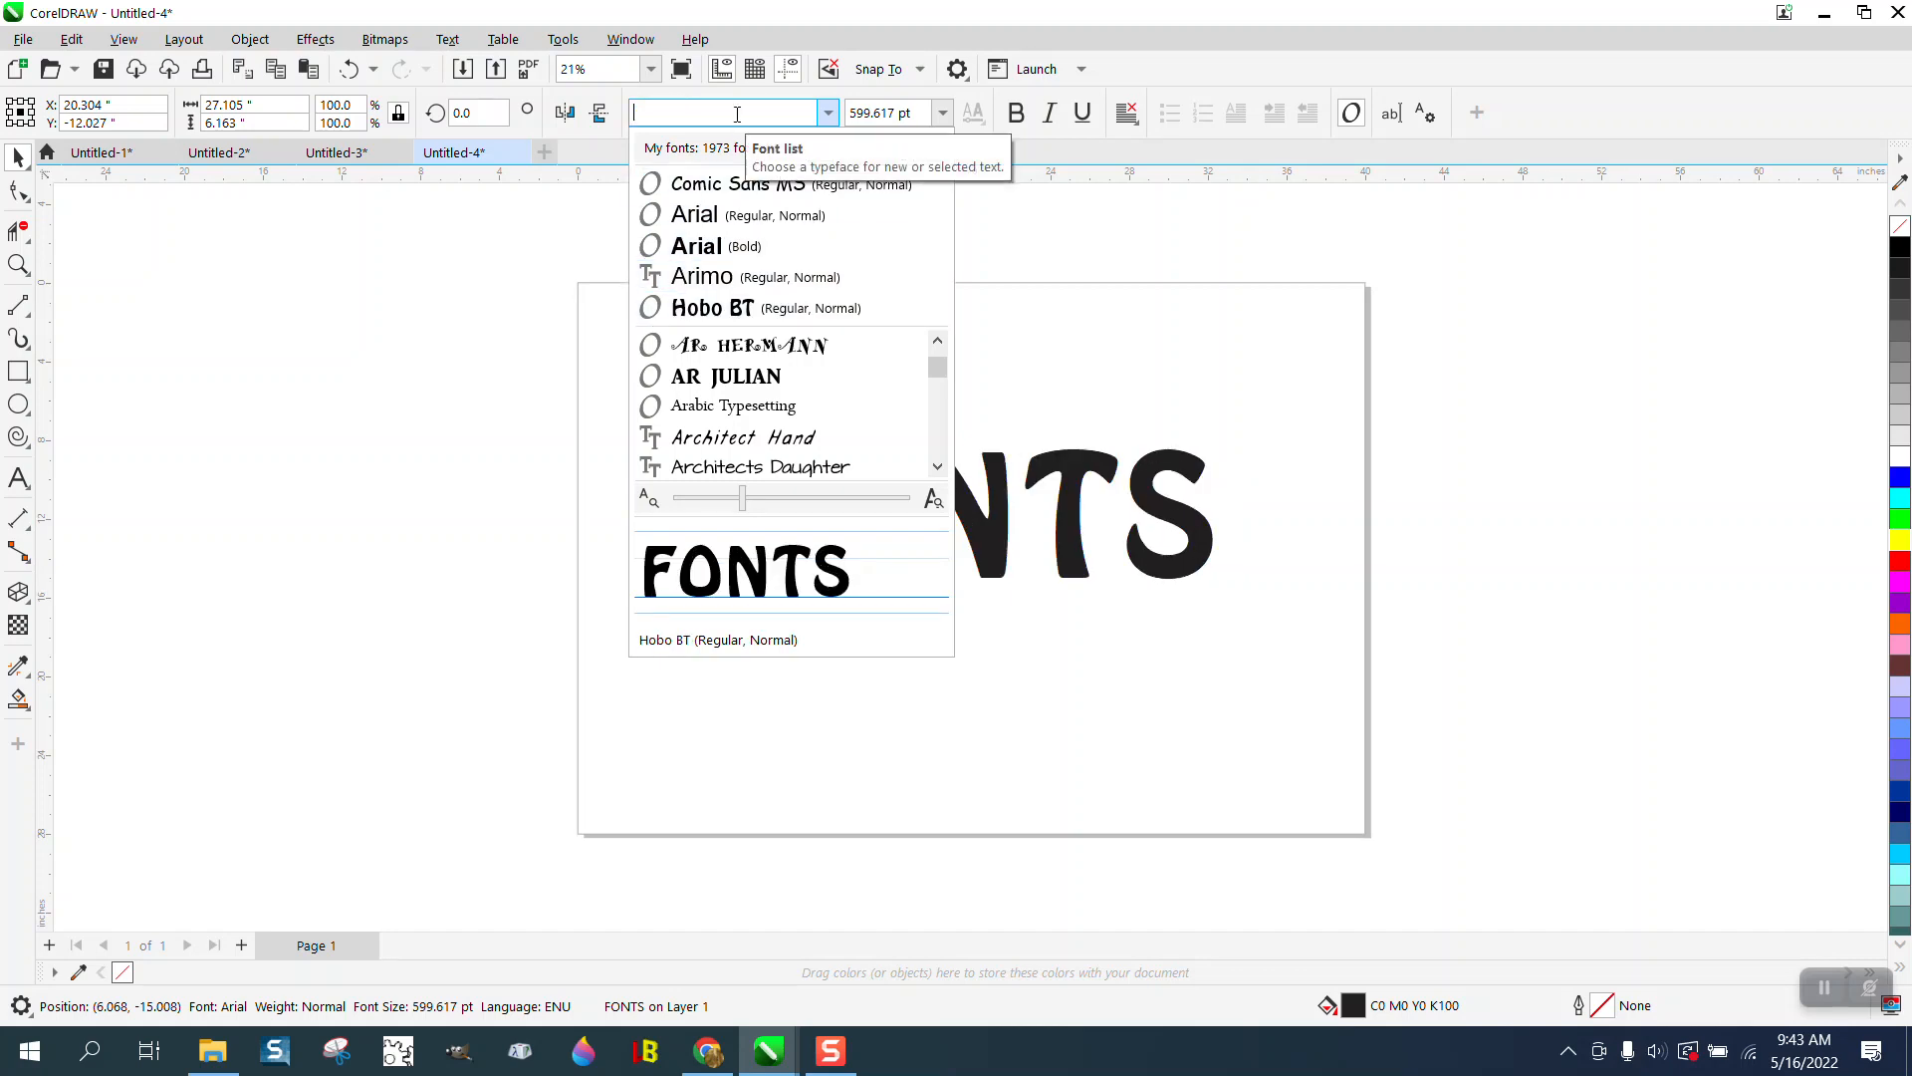
type("W")
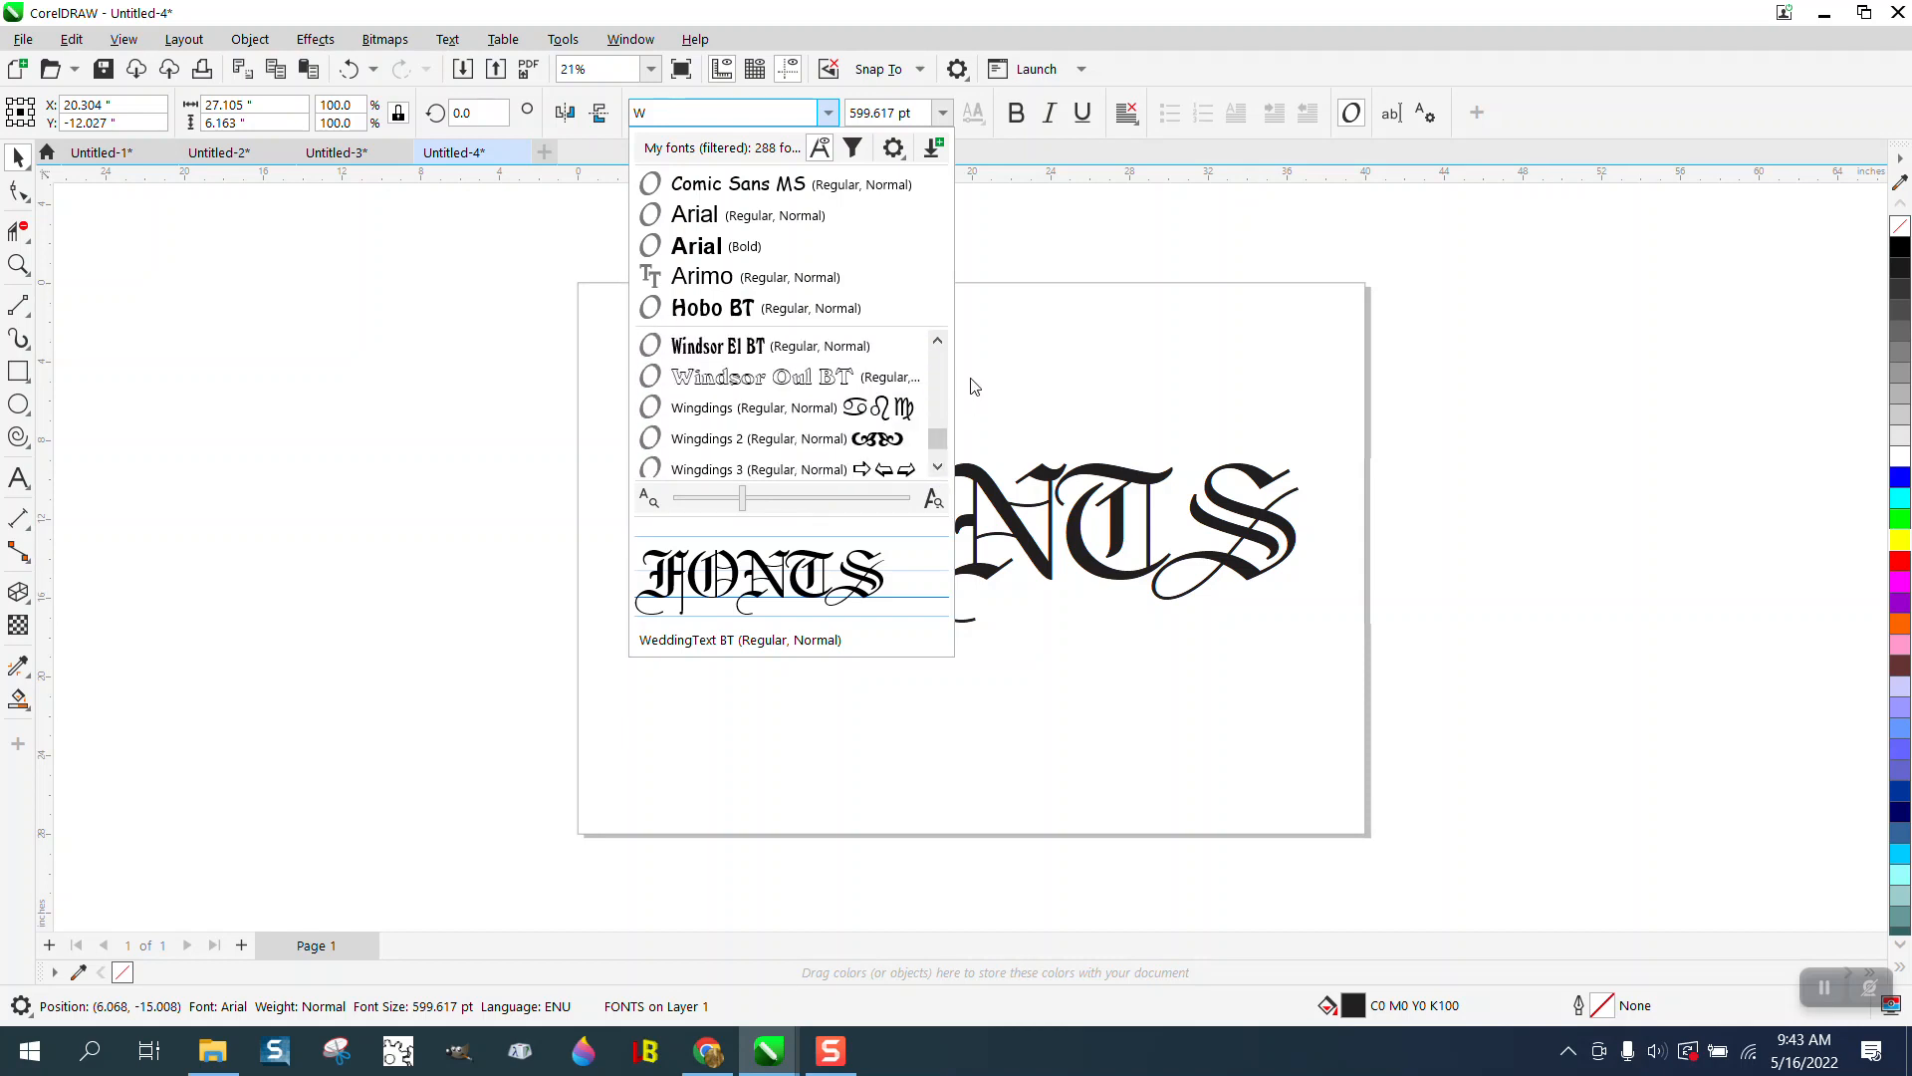
left_click(719, 112)
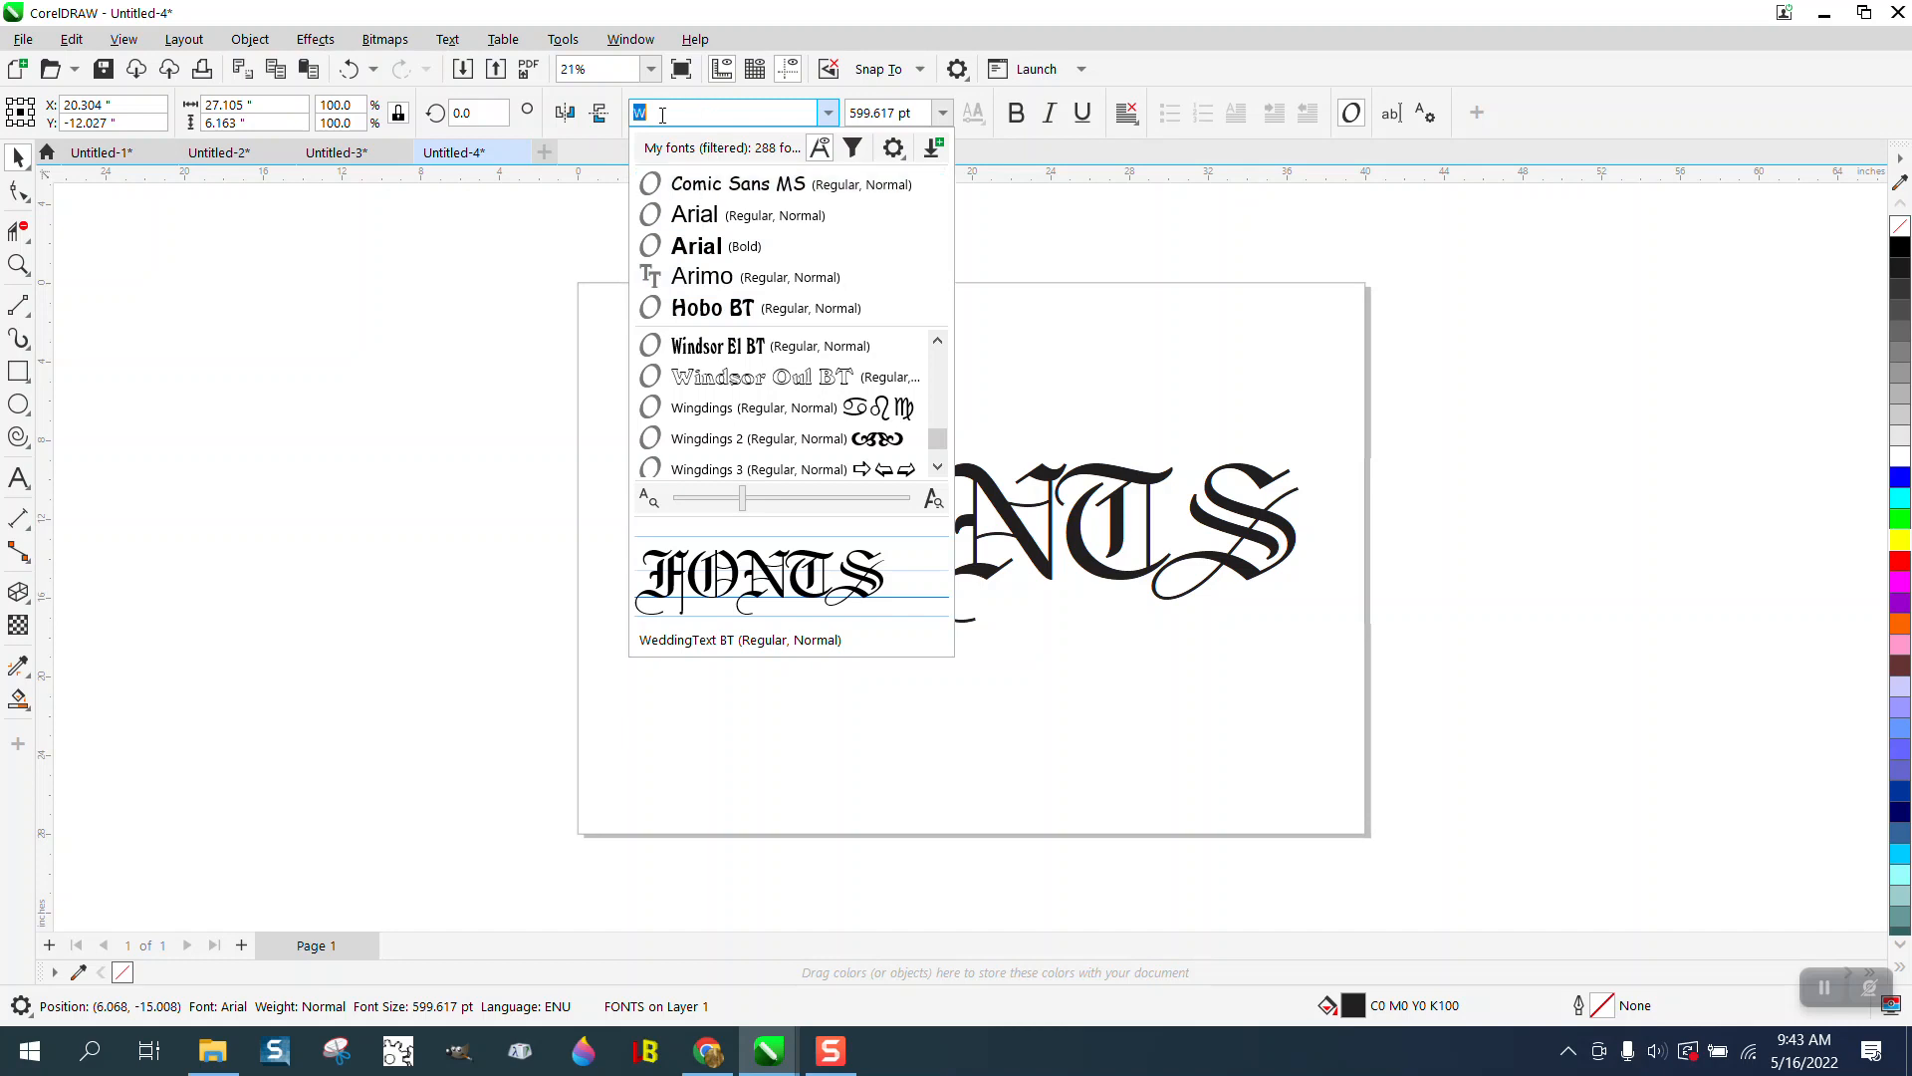
type("AR")
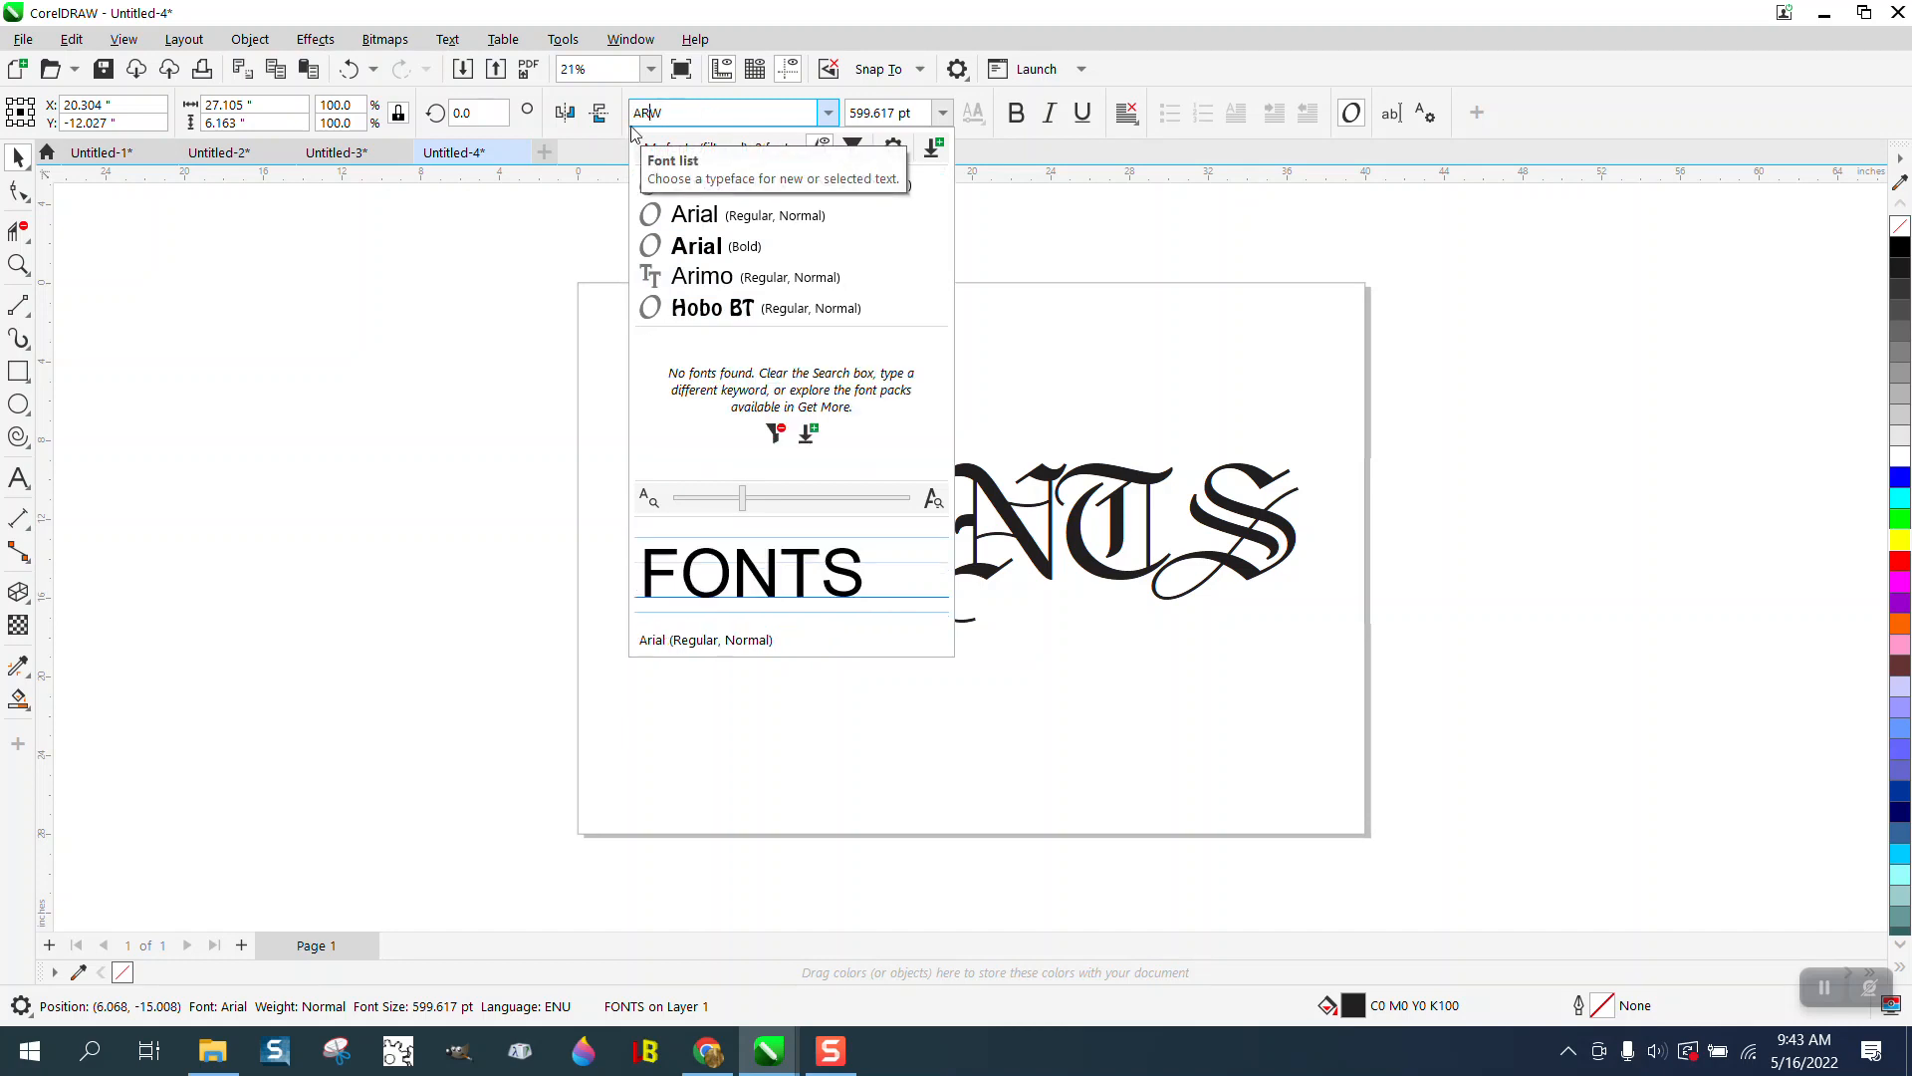
left_click(696, 245)
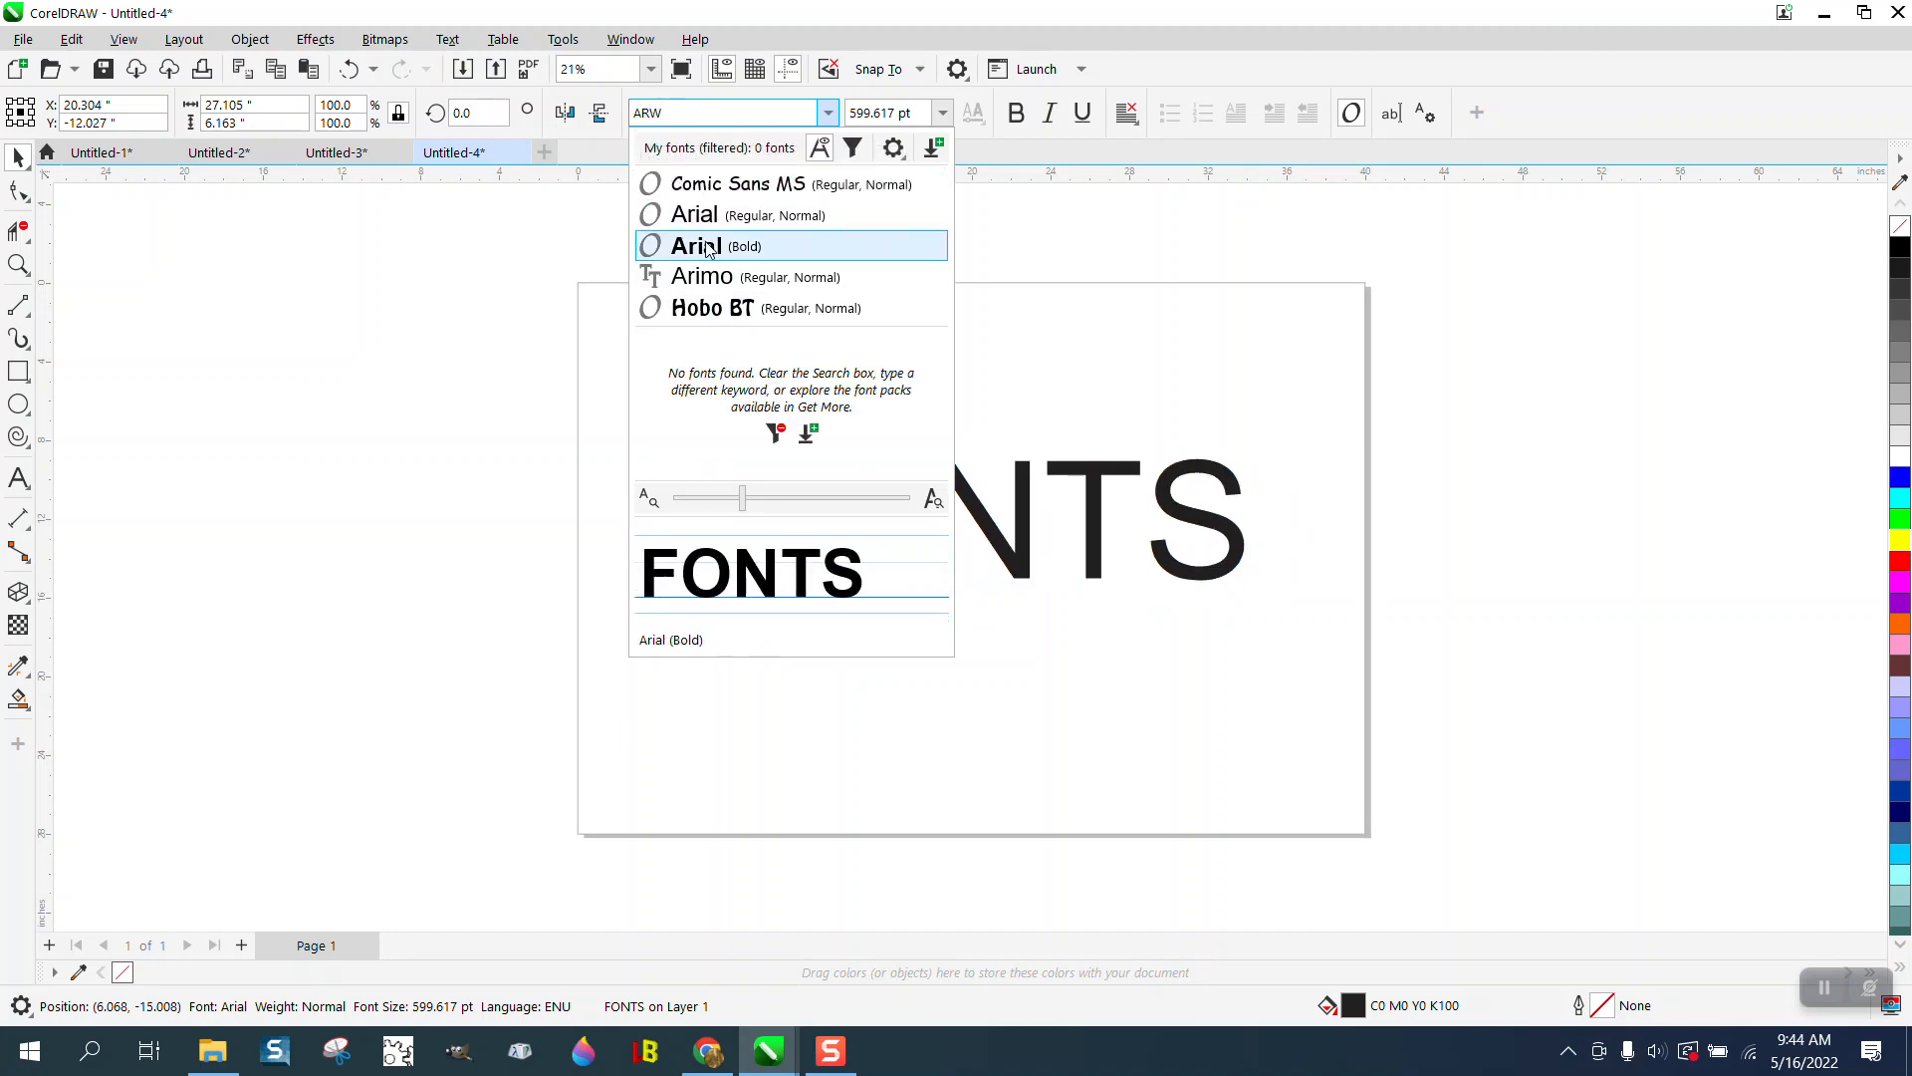
left_click(695, 245)
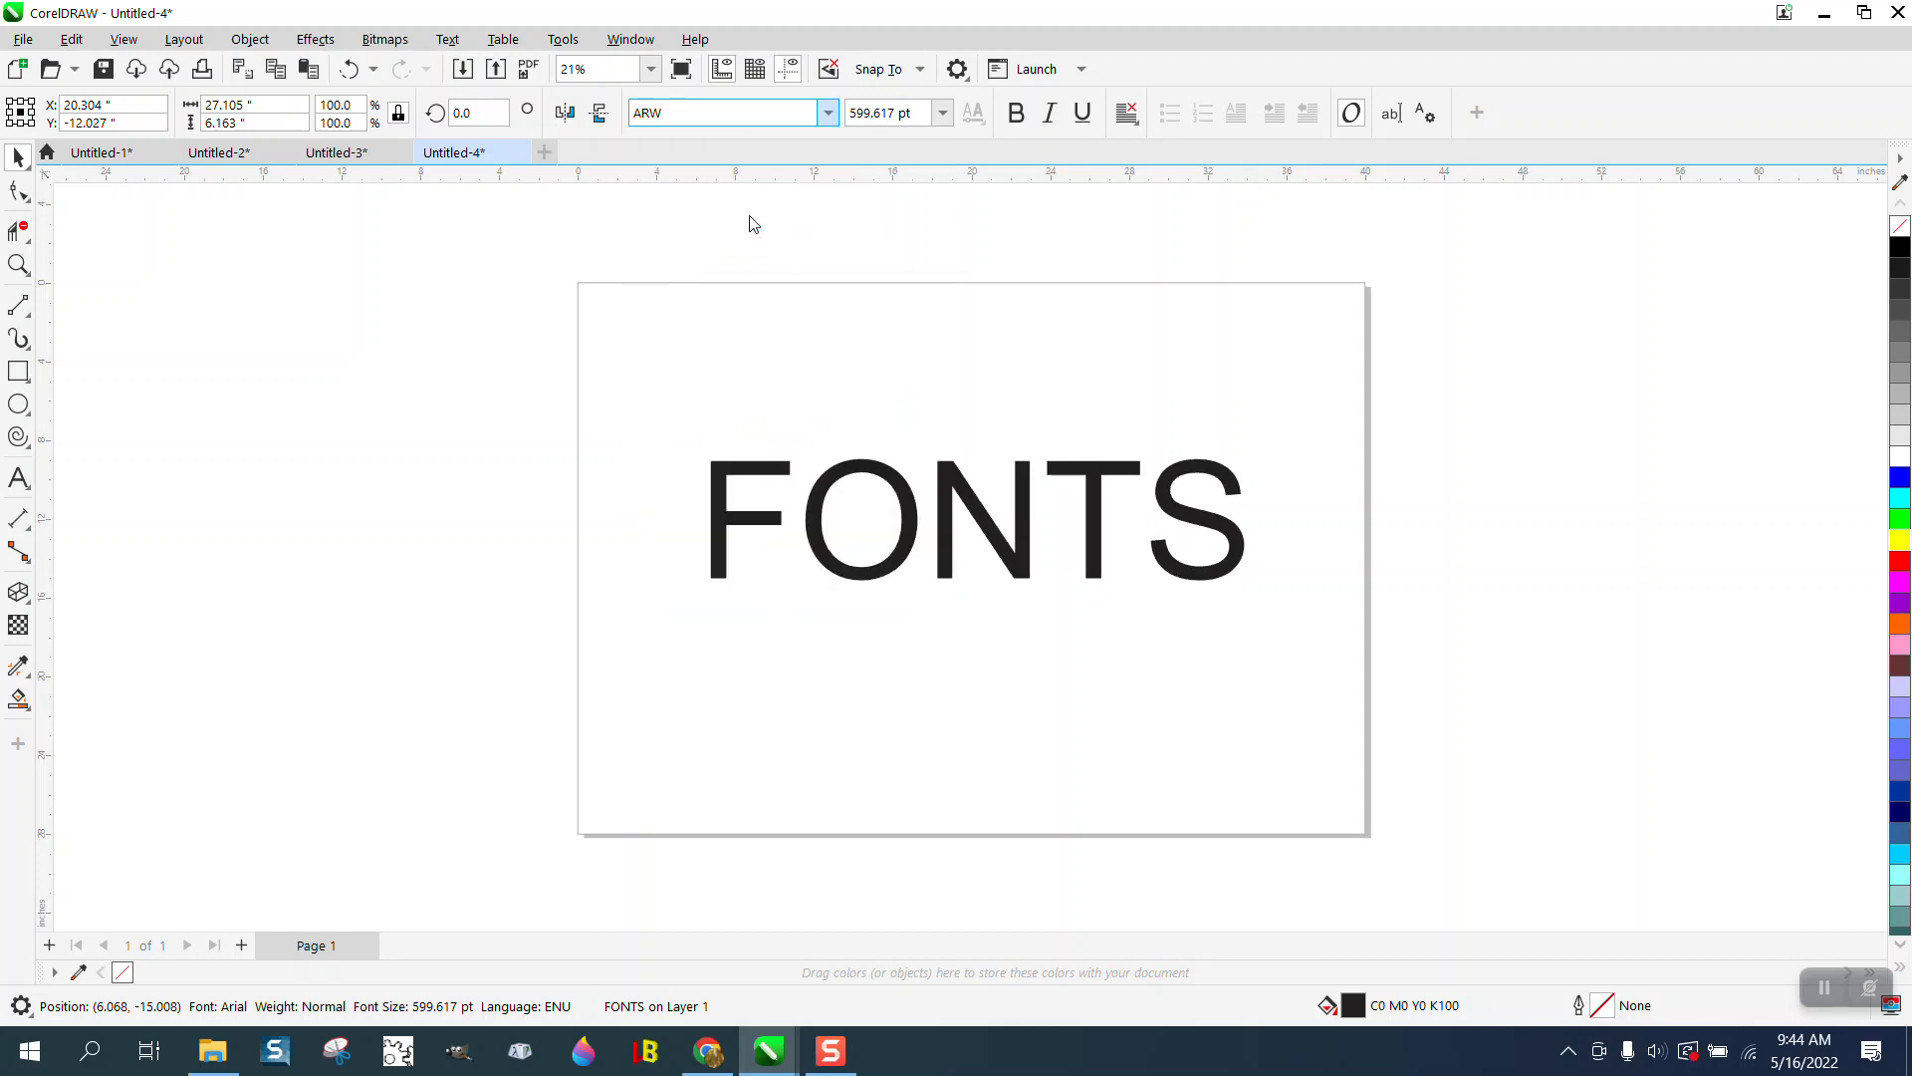
Step: Choose Arial (Regular, Normal) from the Arial family for the FONTS text
left_click(829, 112)
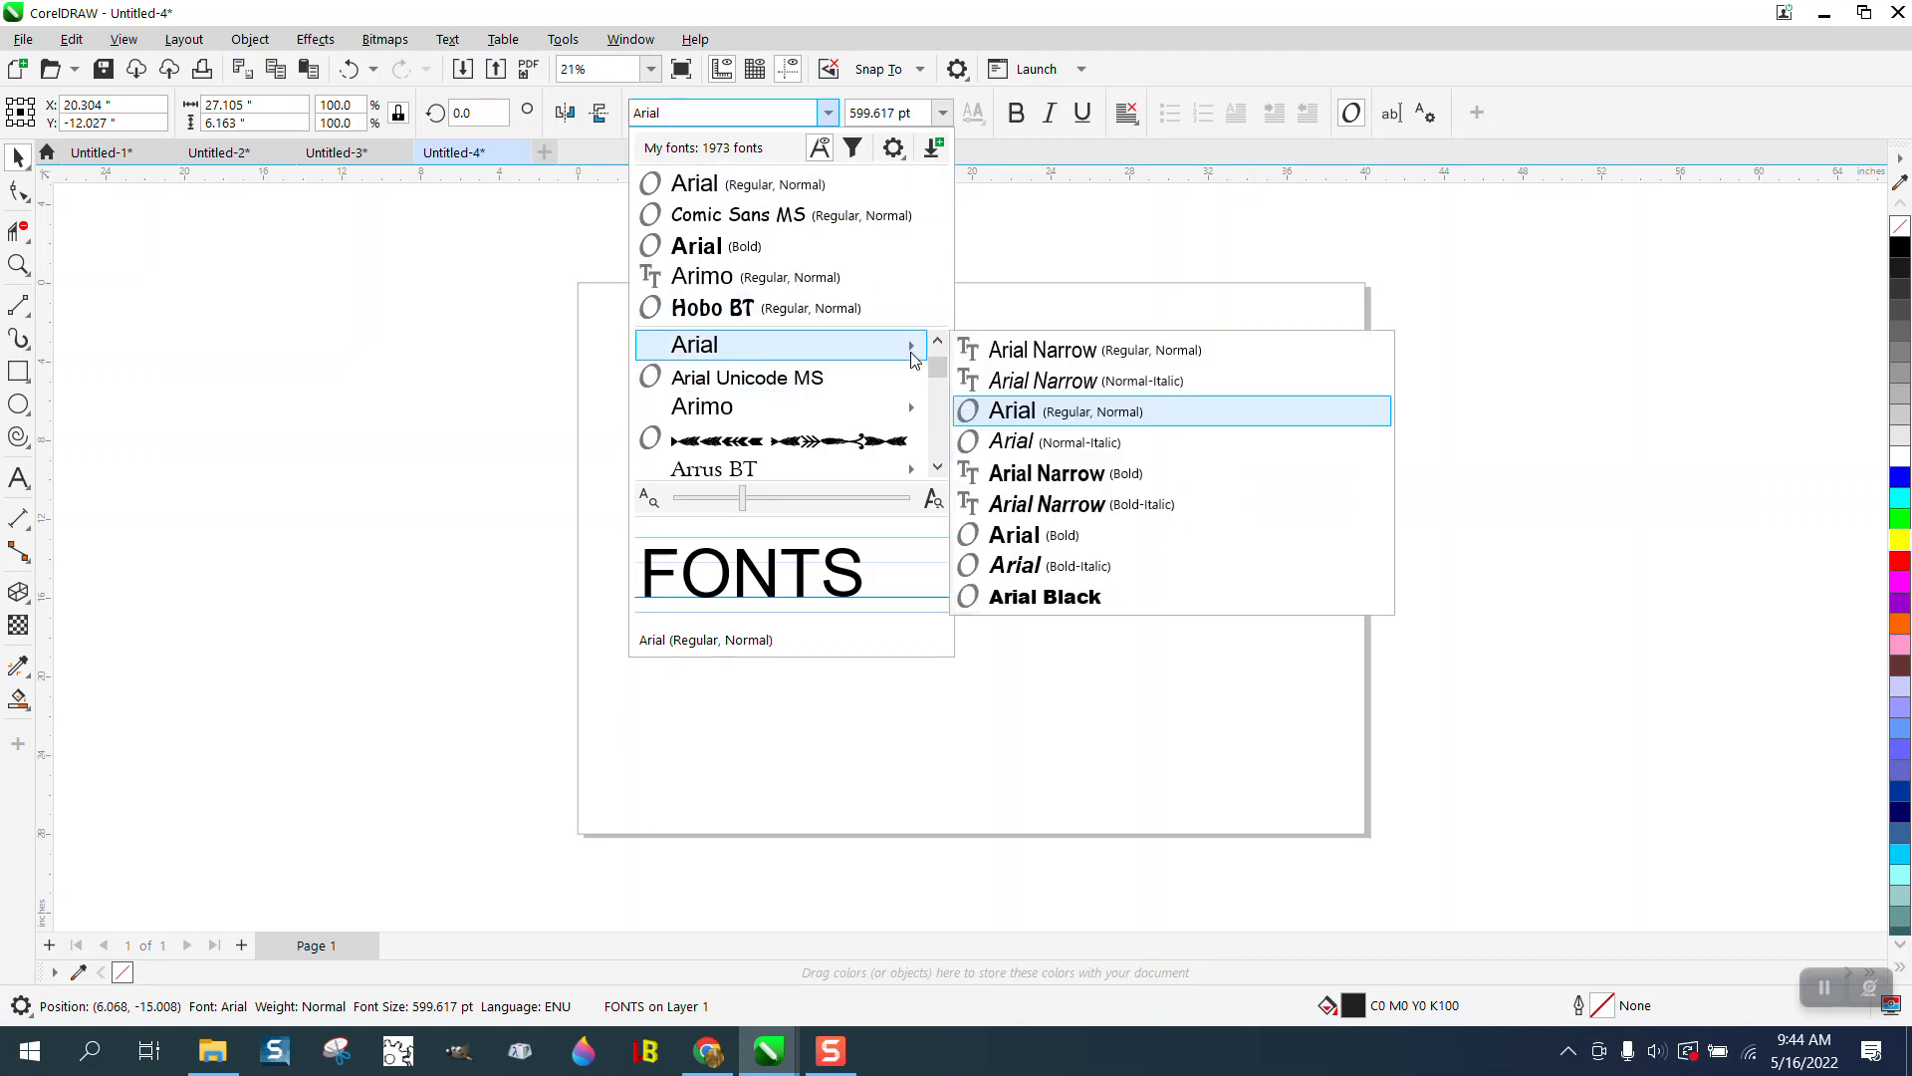
left_click(1010, 410)
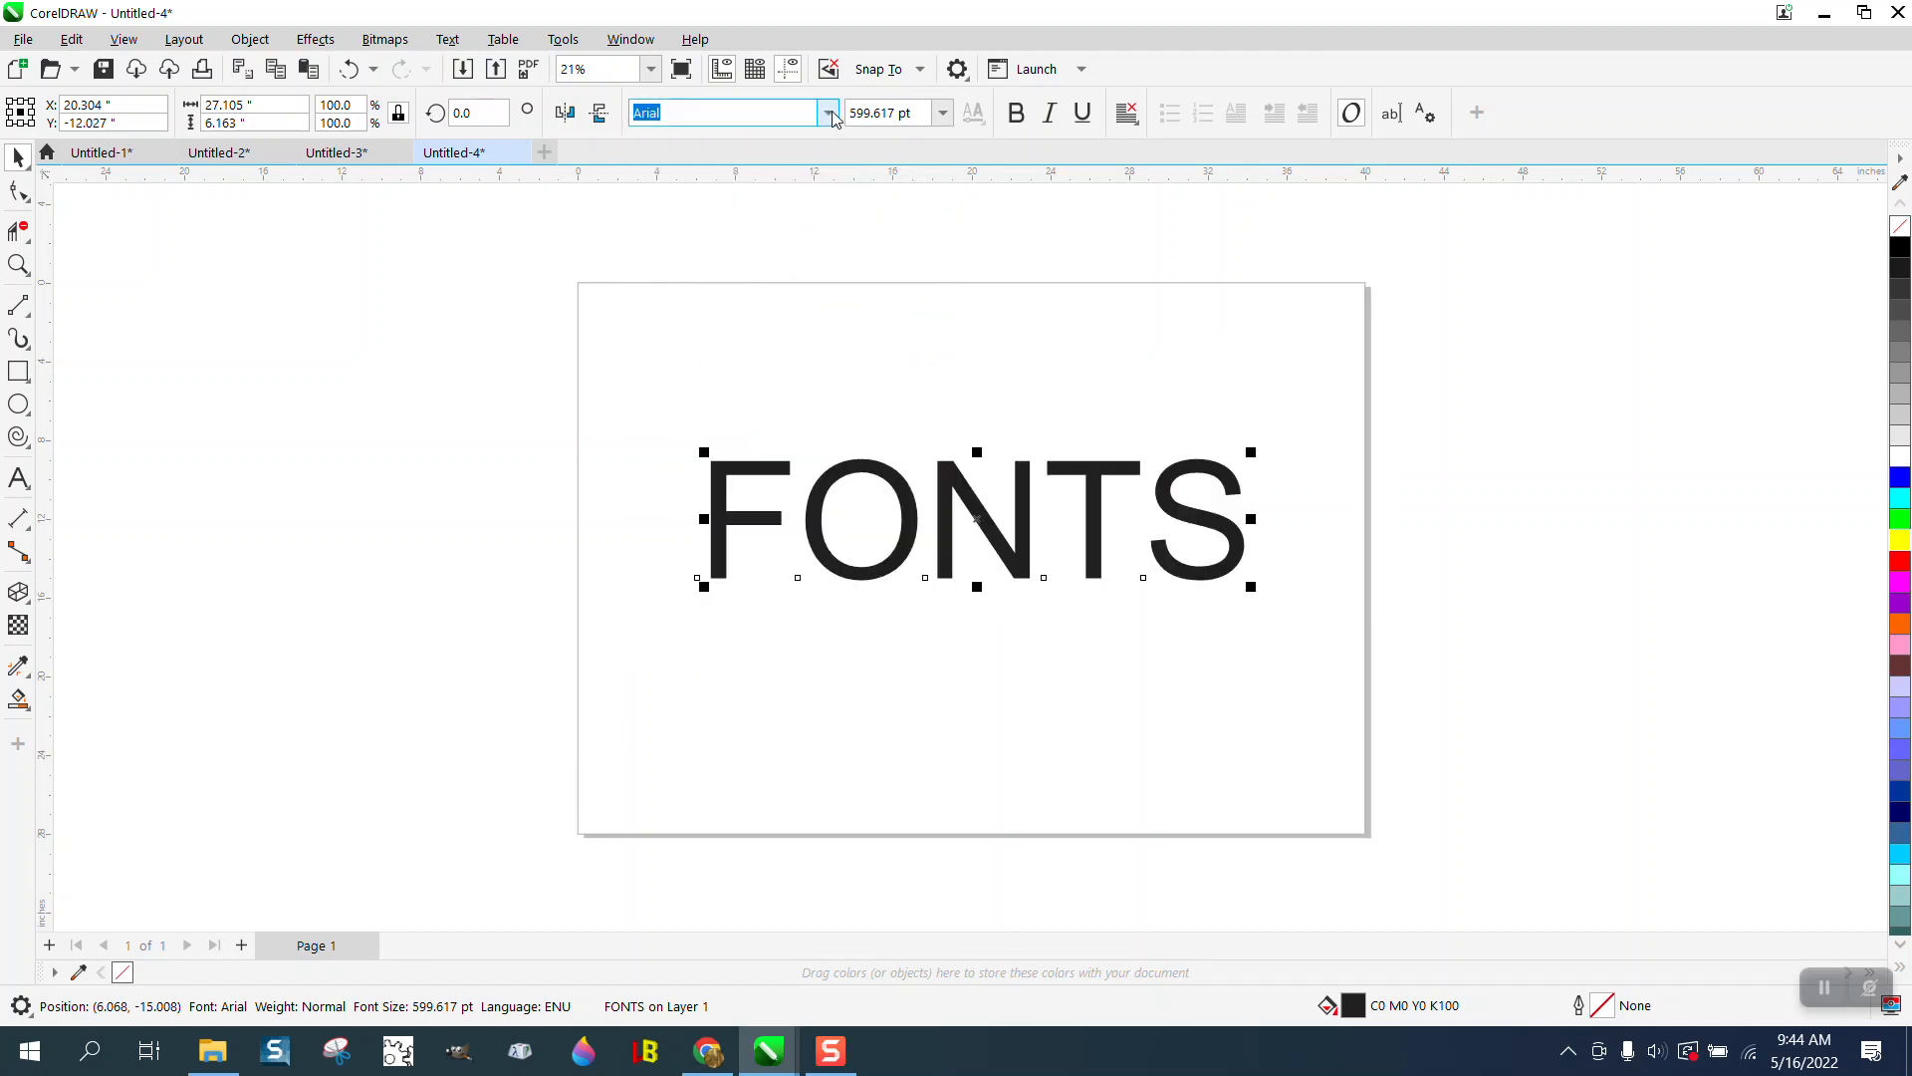
left_click(831, 112)
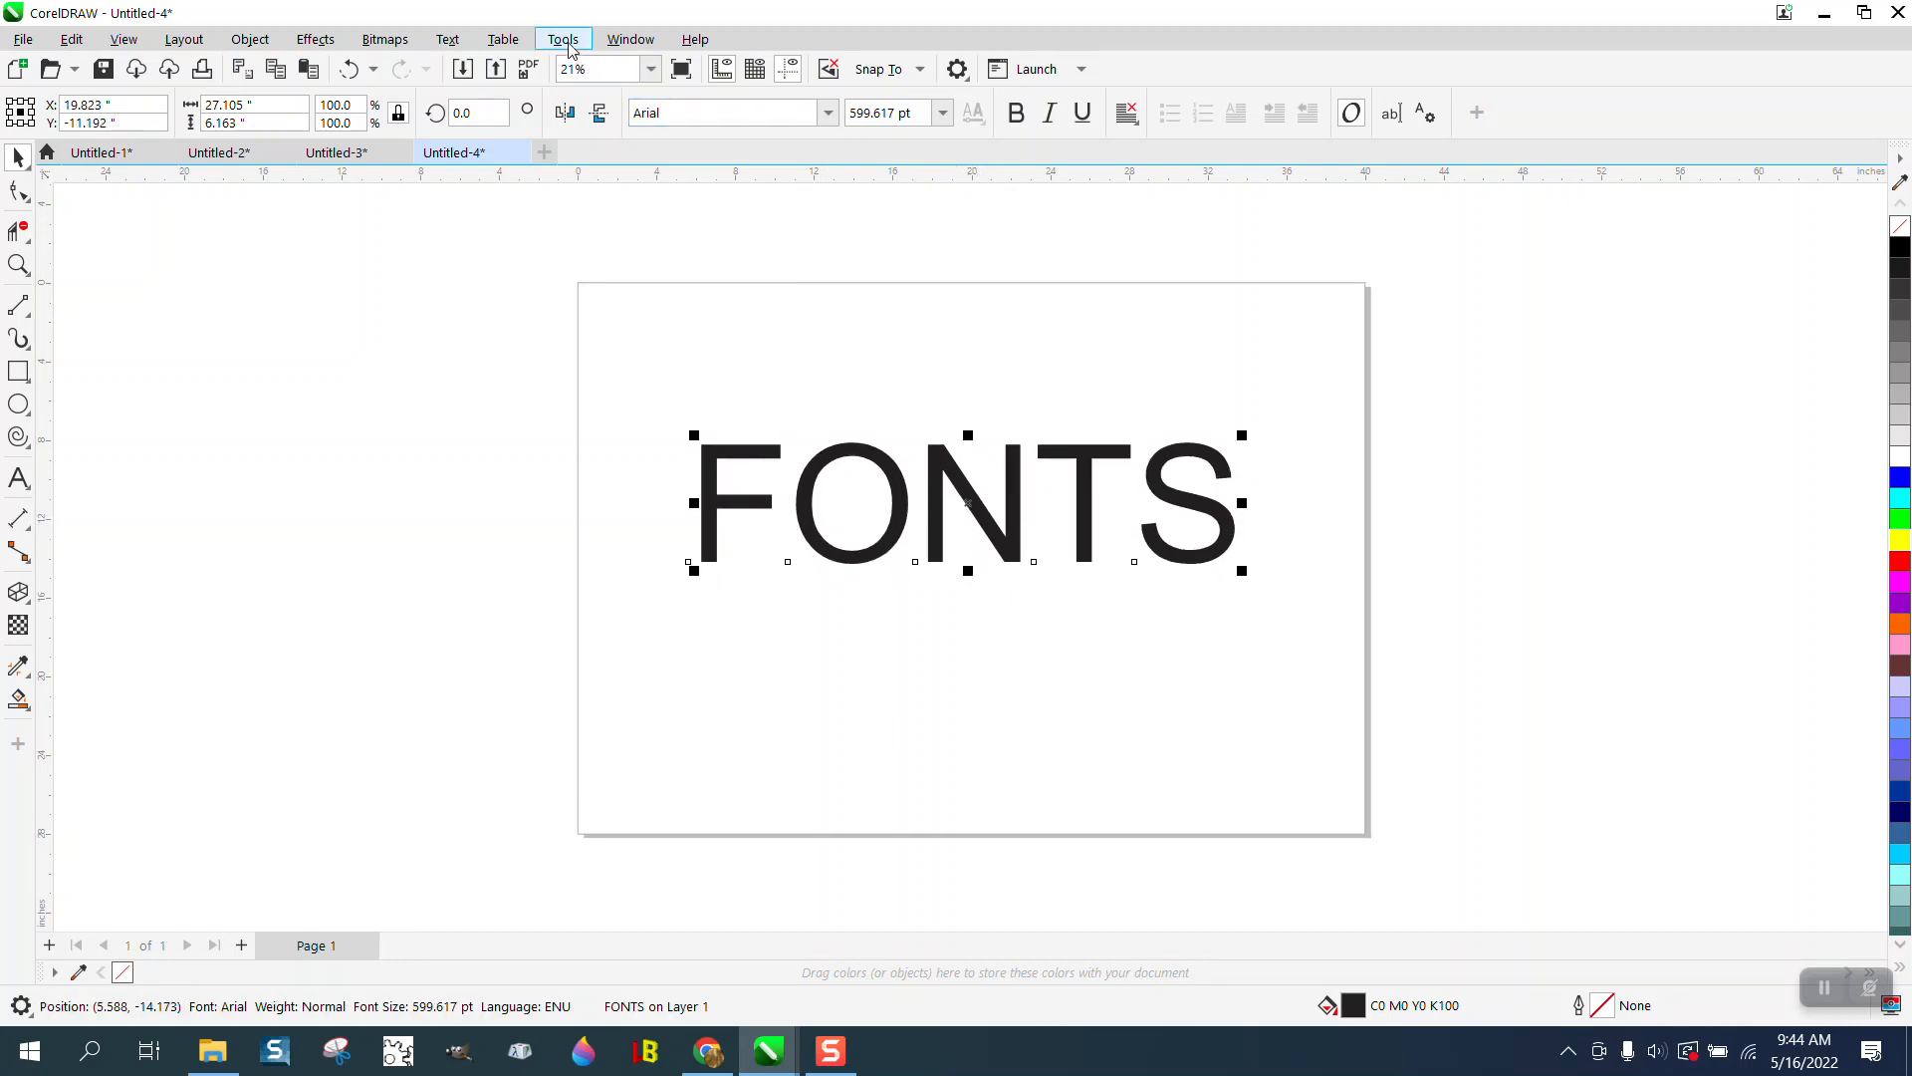
Step: In Options > Text > Fonts, set the number of most recently used fonts displayed to 20
left_click(562, 40)
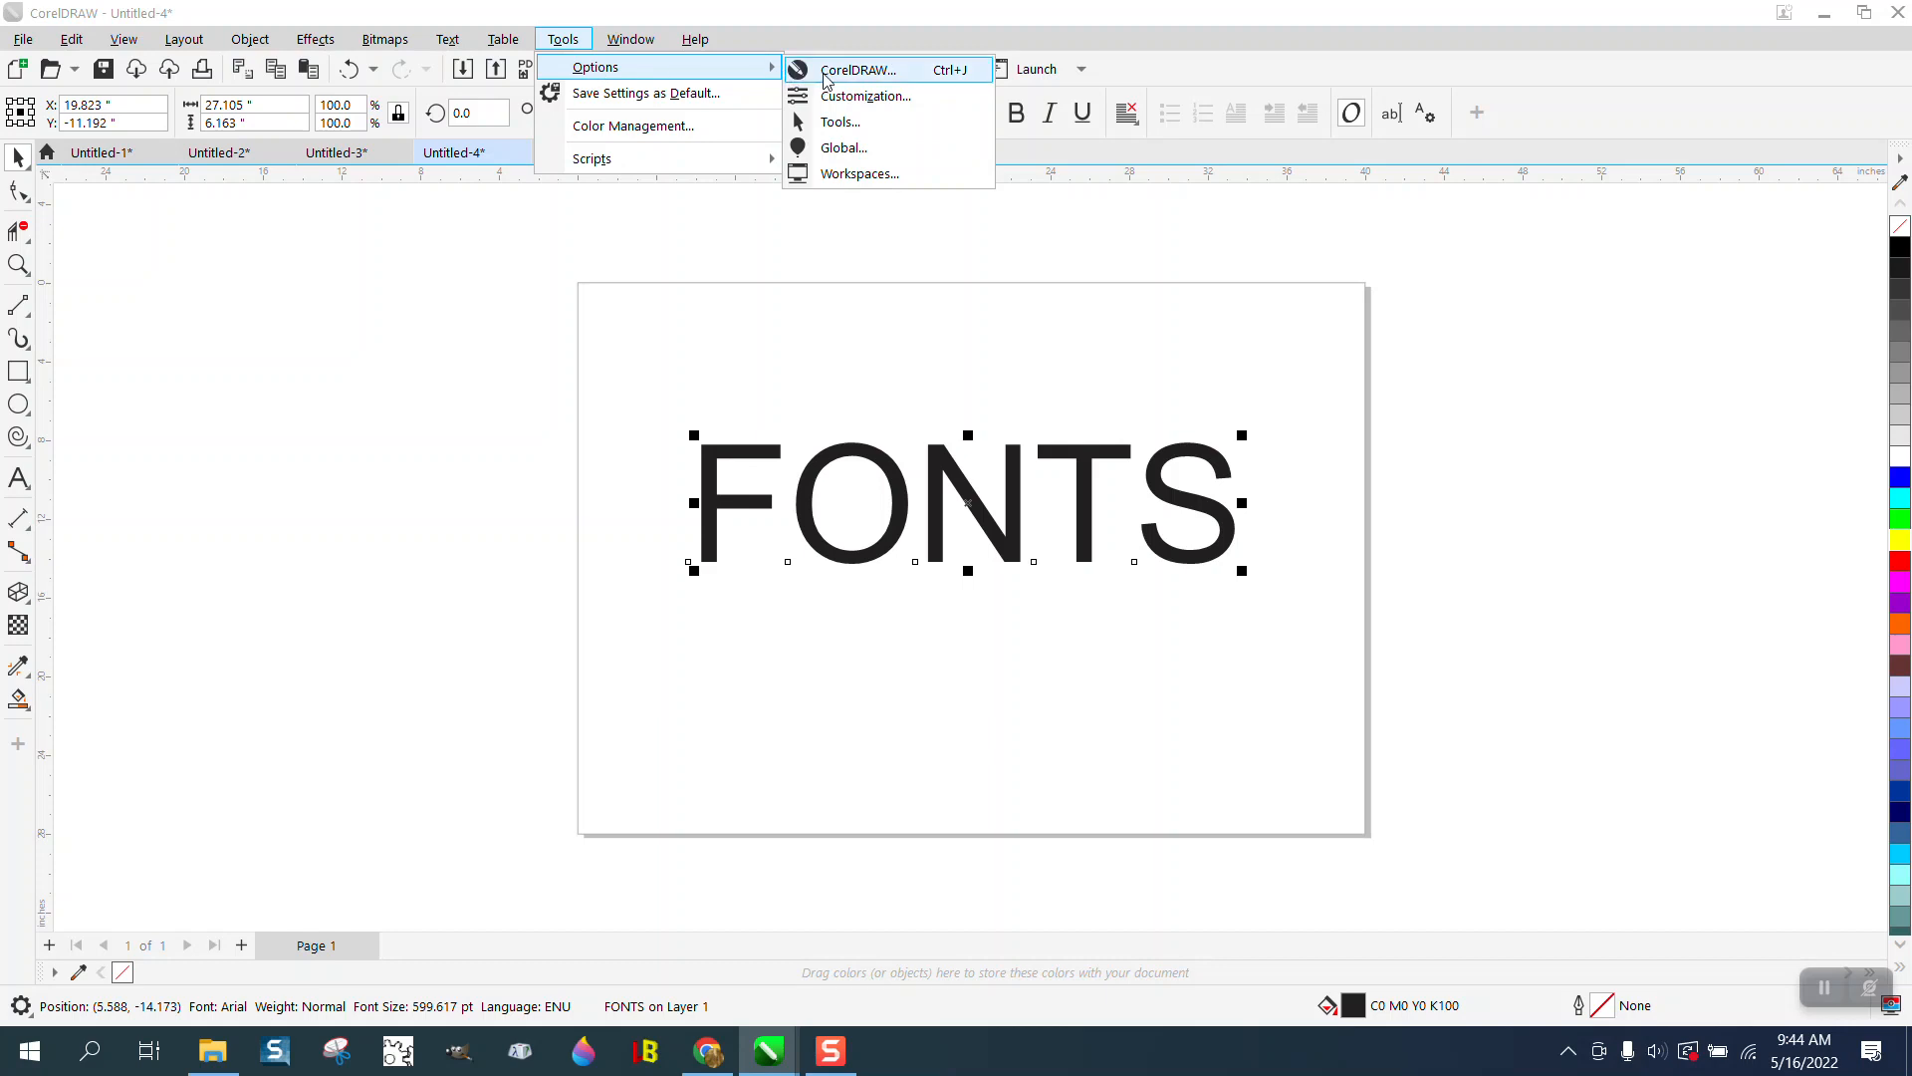
left_click(856, 70)
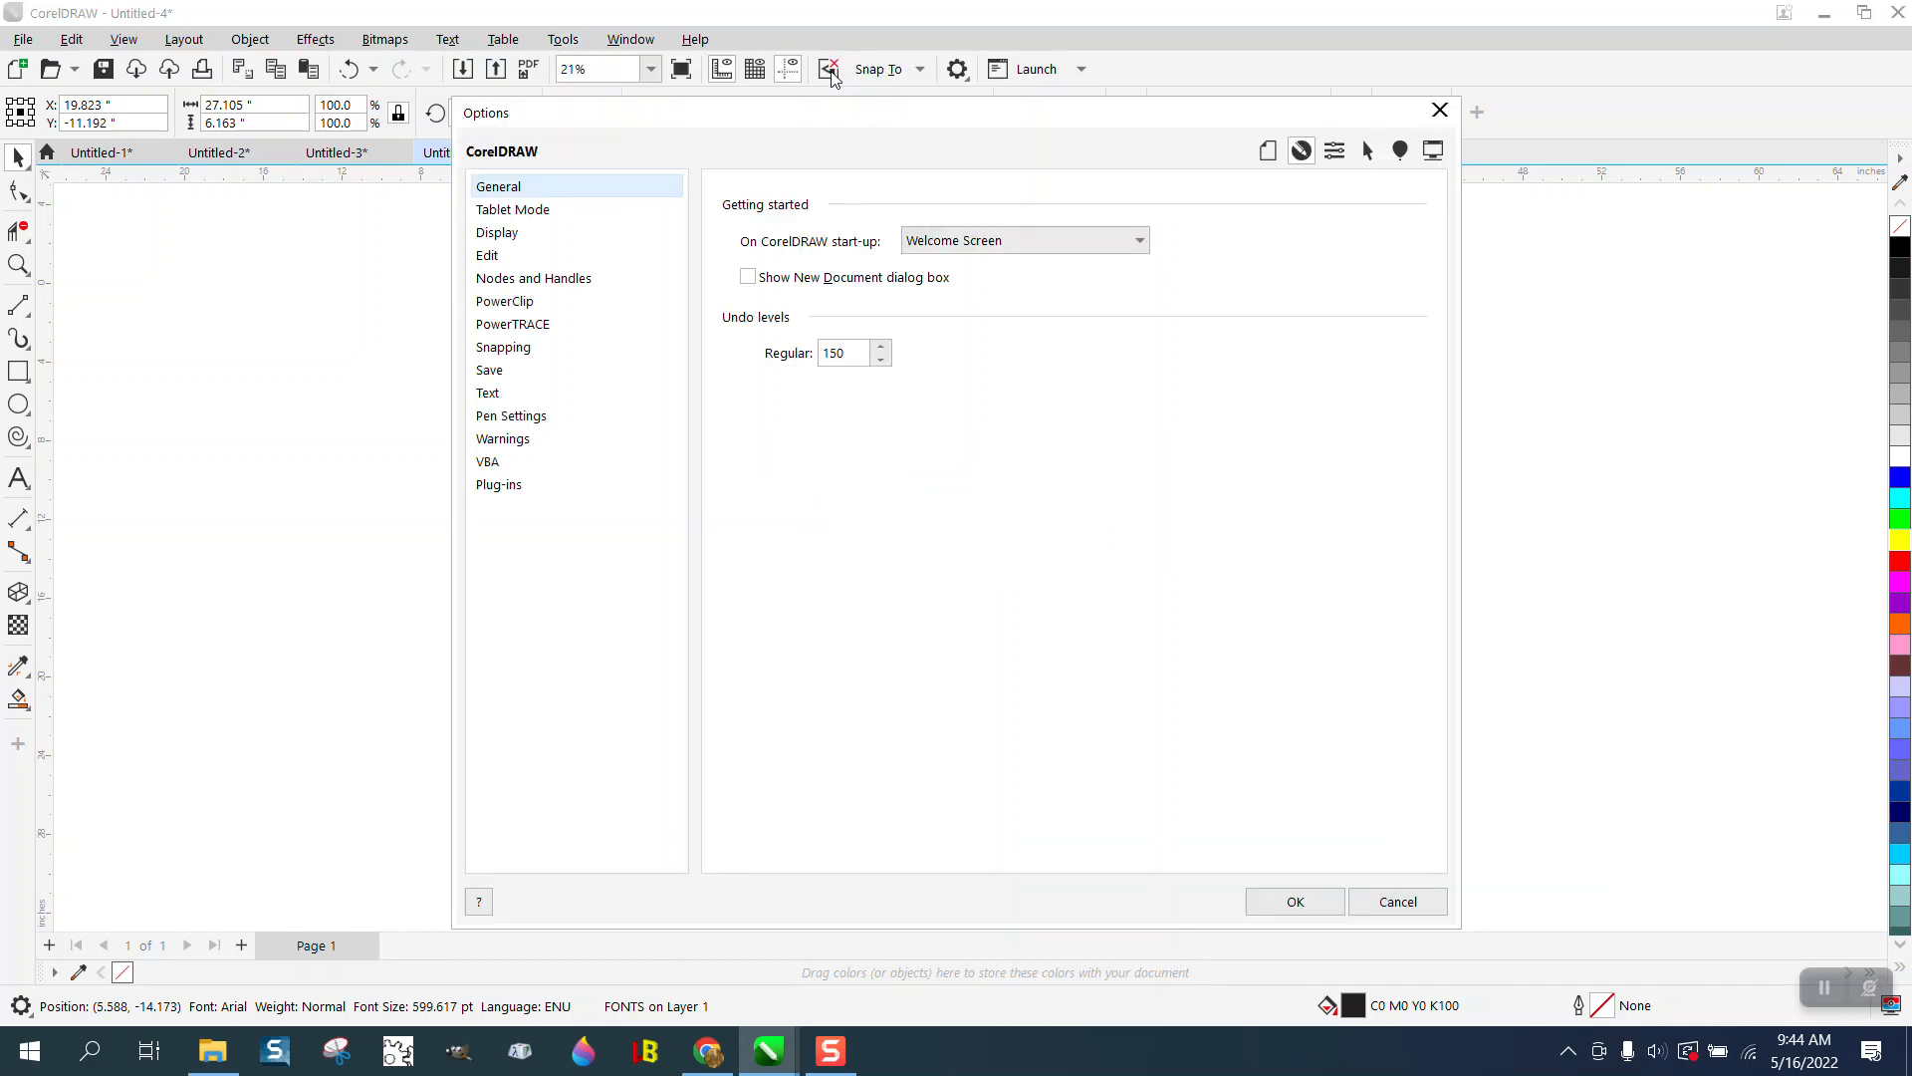
left_click(488, 393)
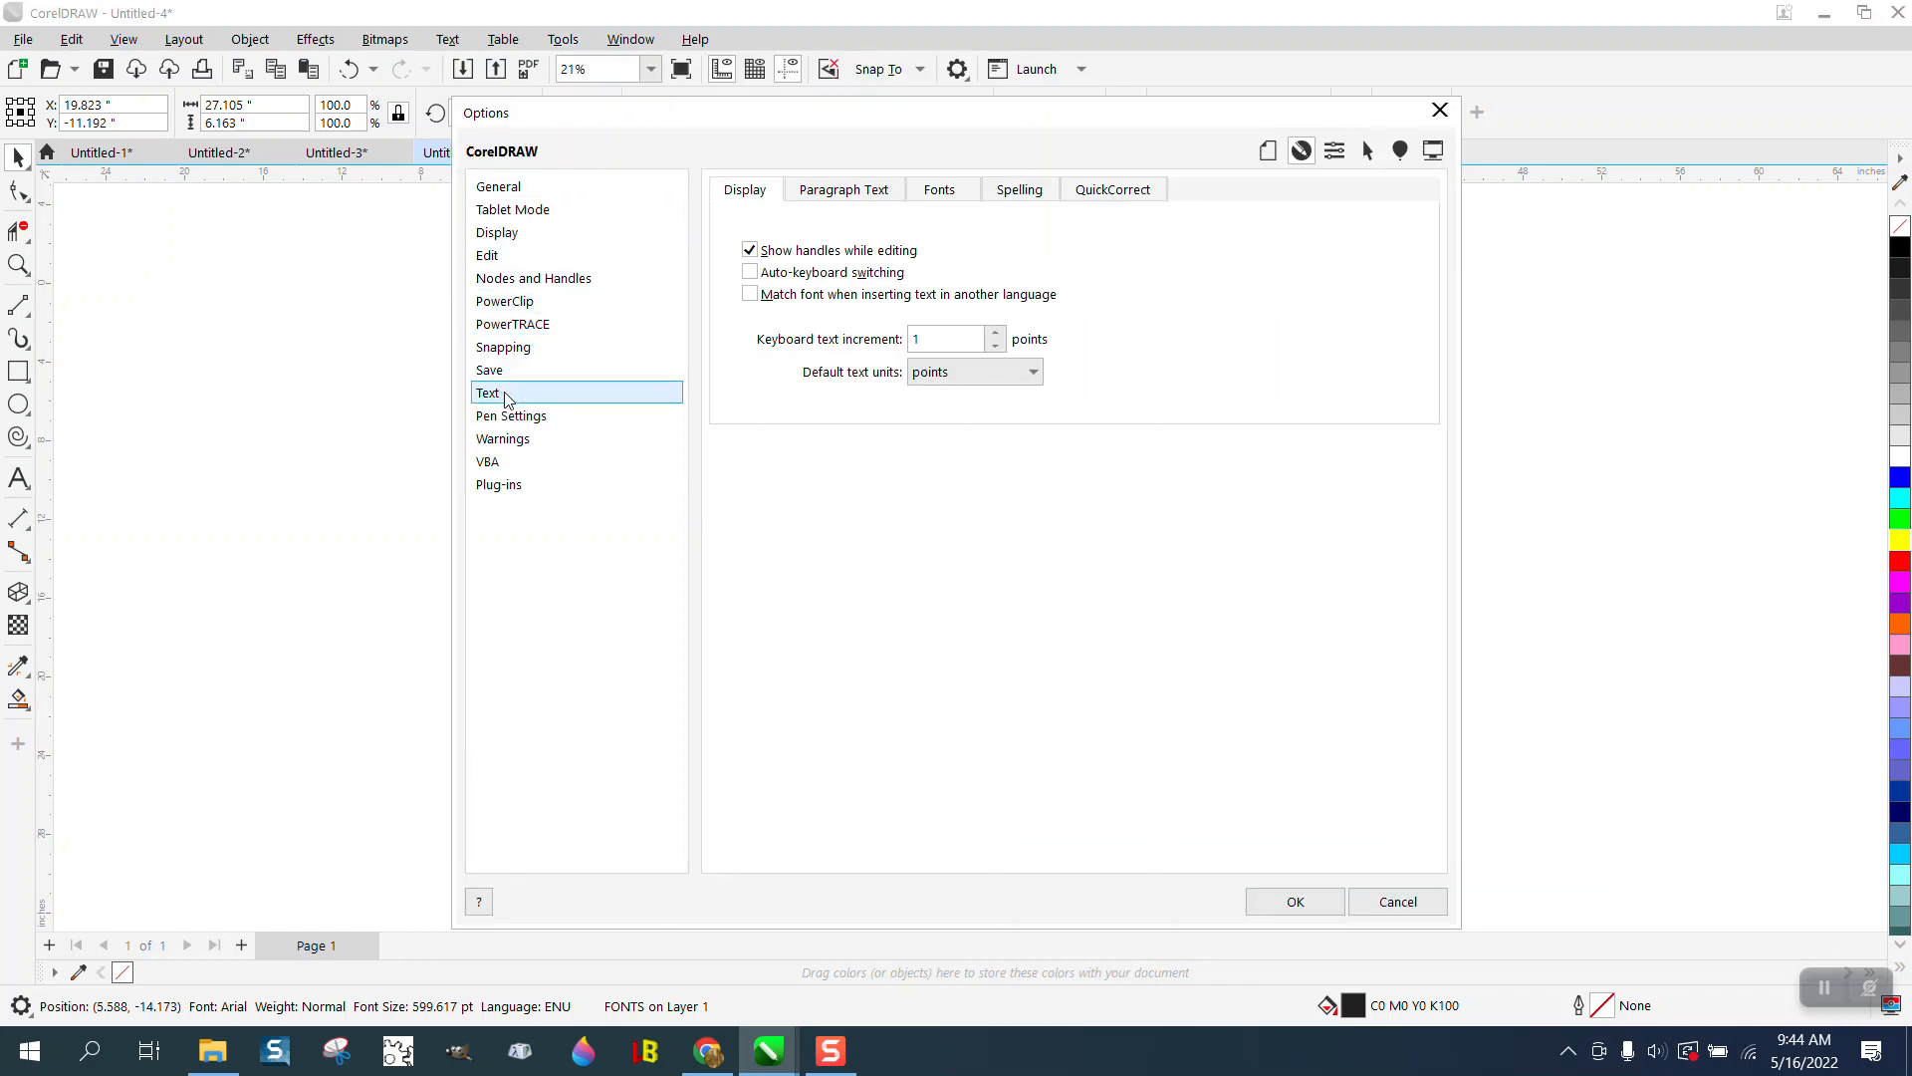
left_click(938, 189)
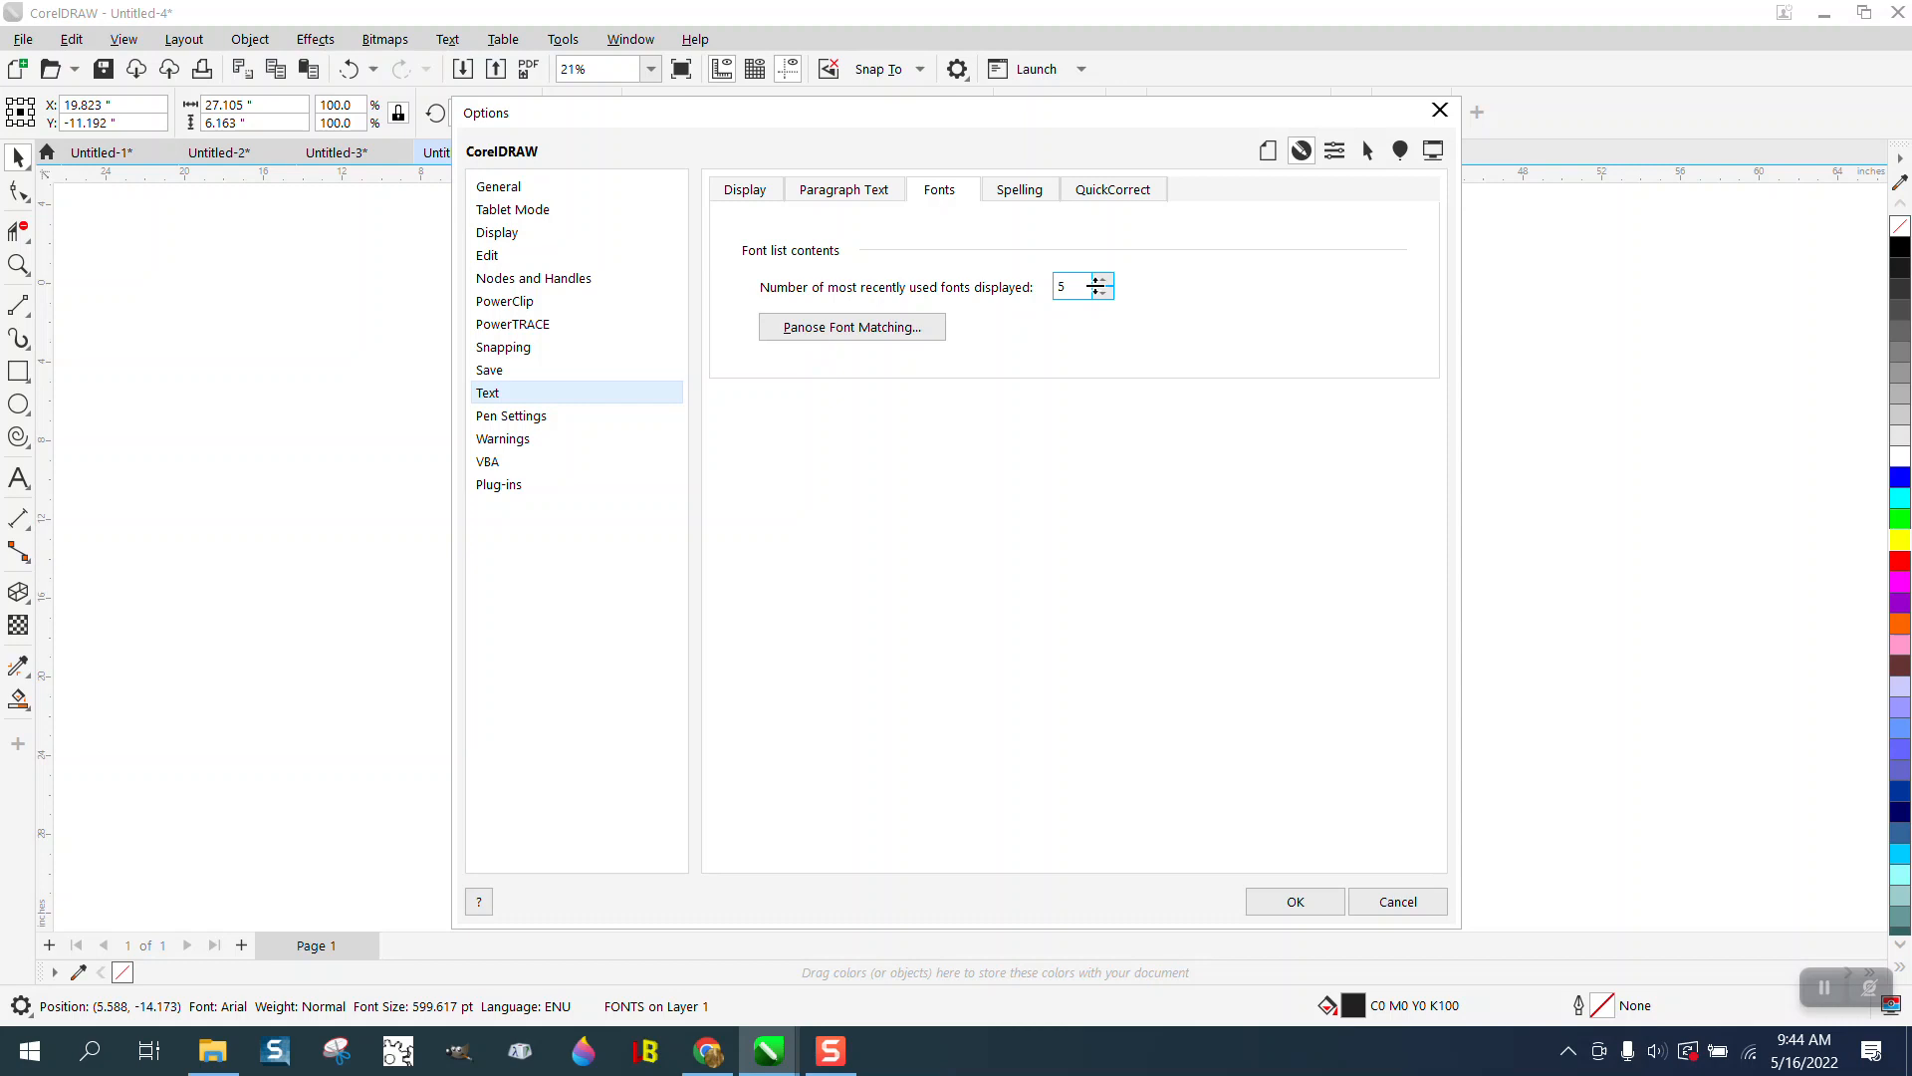
triple_click(1072, 285)
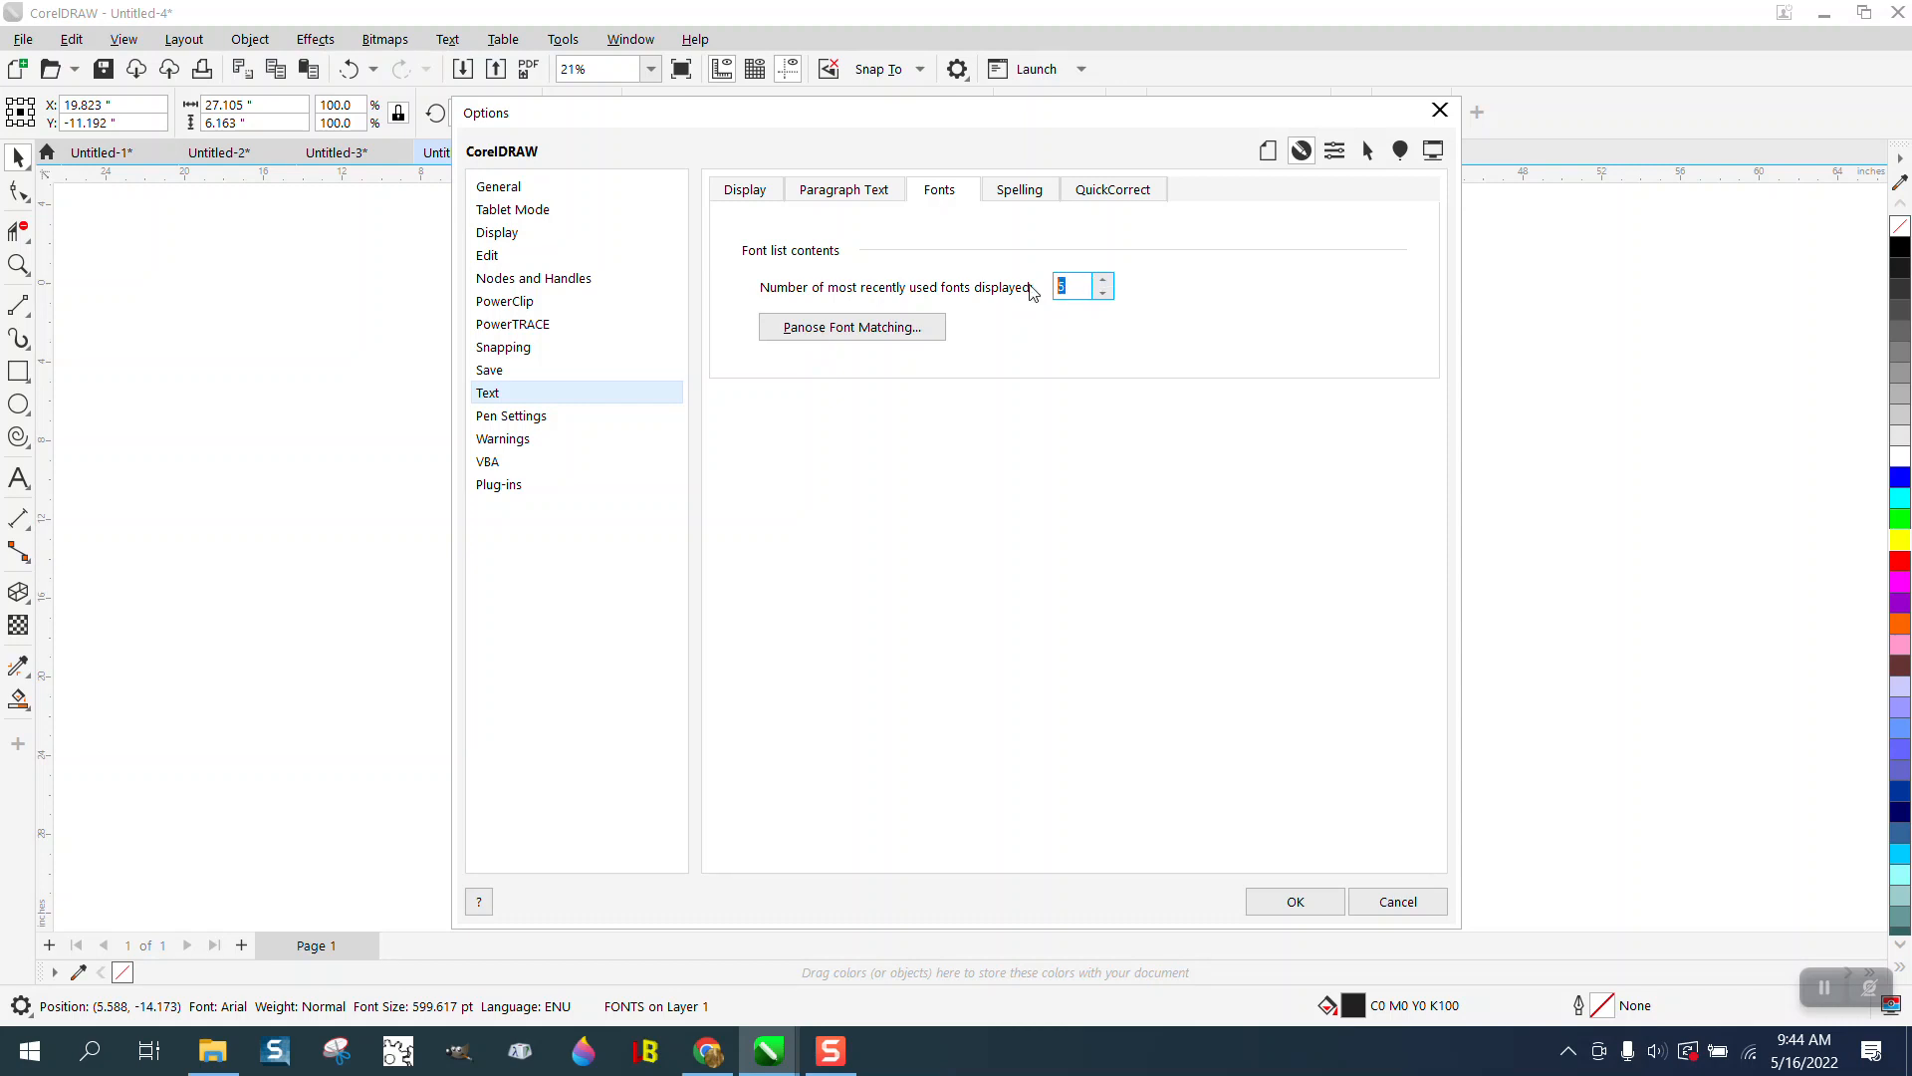
type("20")
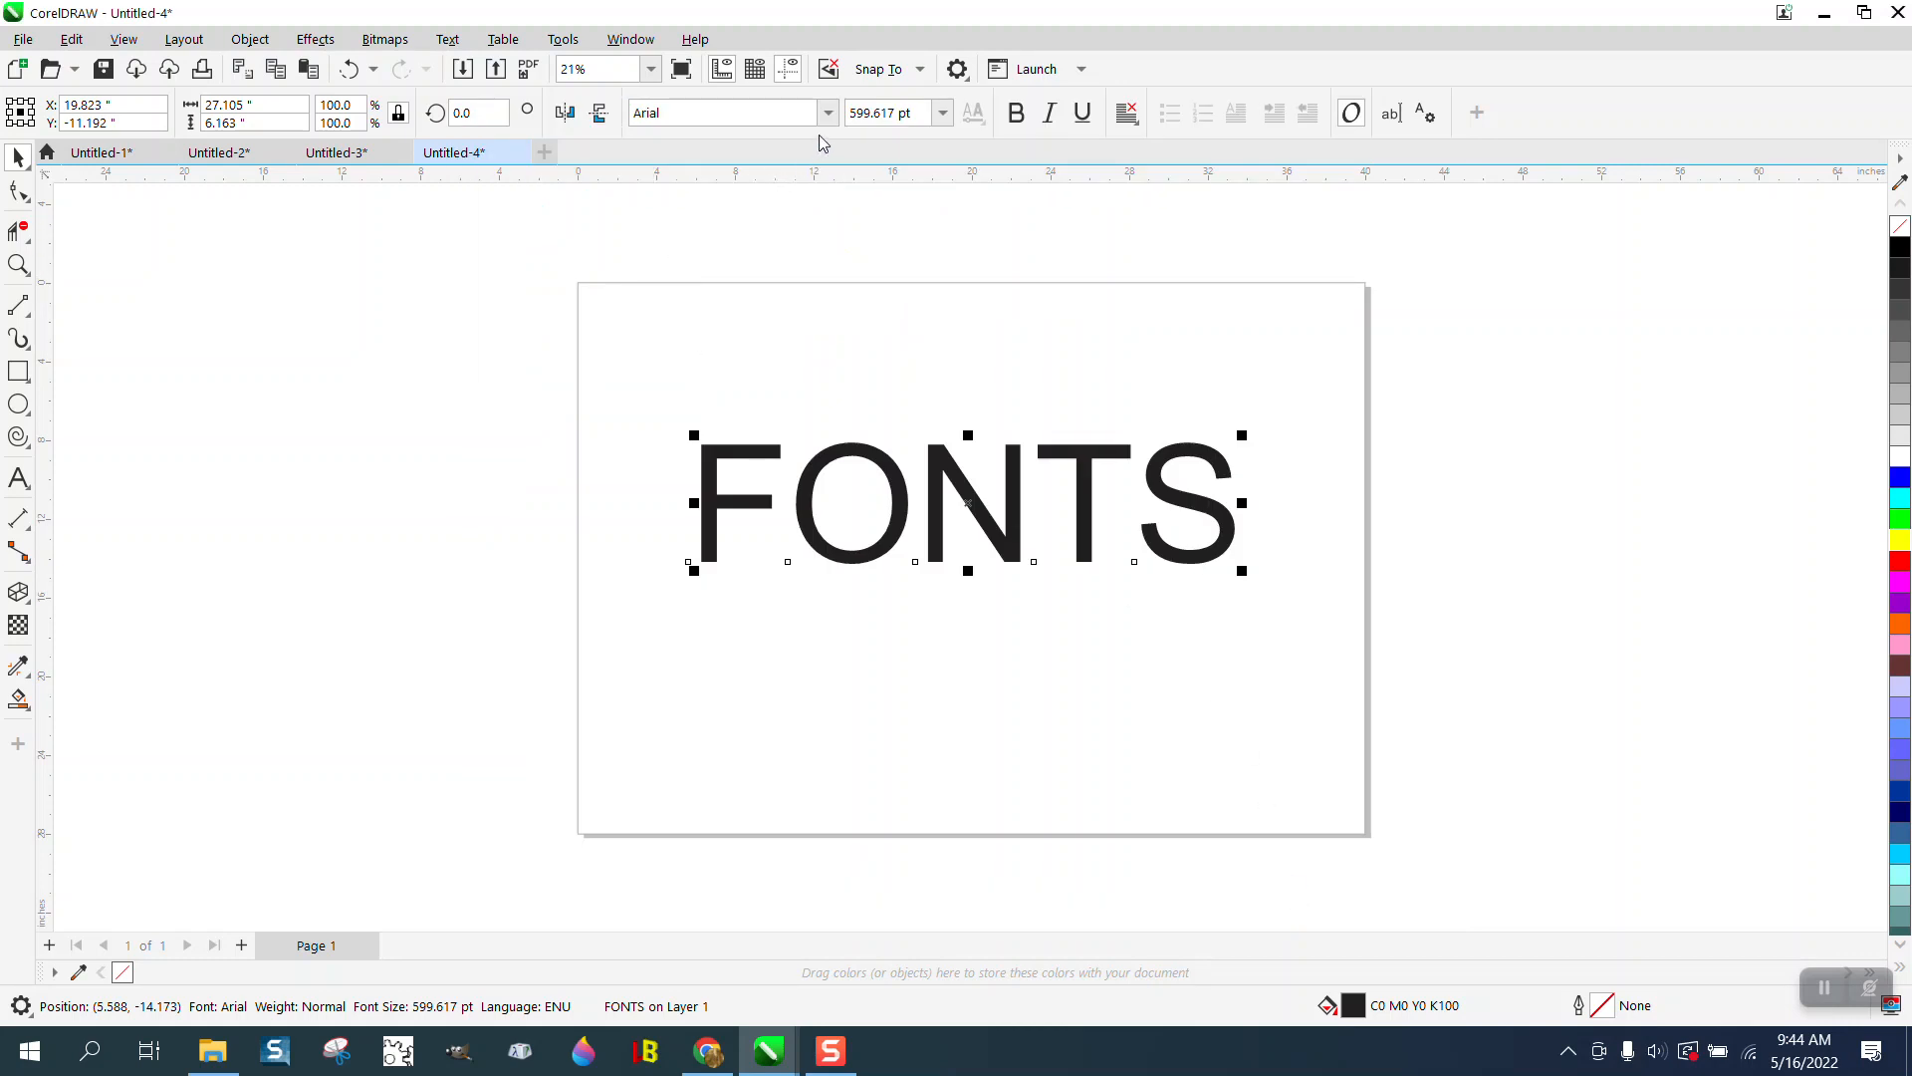
Step: Review the longer recently used section of the font list, scrolling down through it
left_click(827, 111)
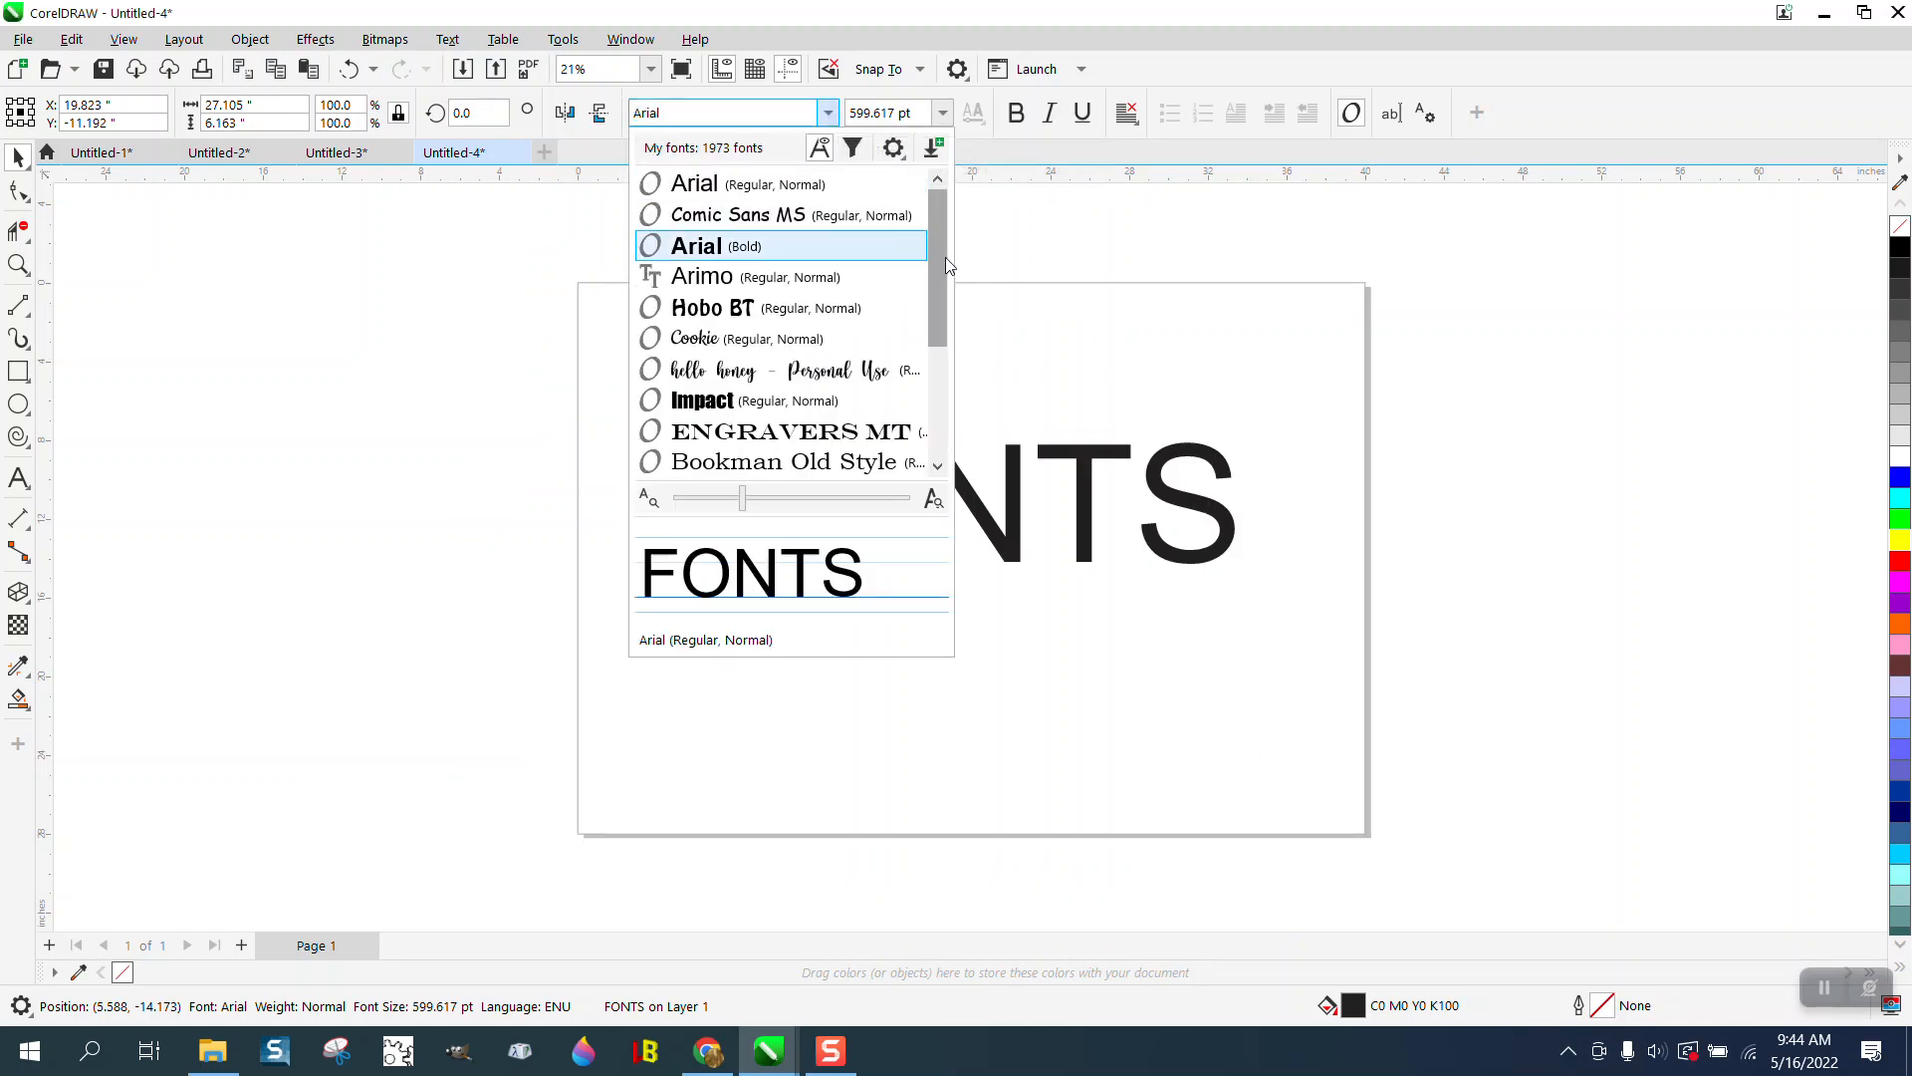
scroll("down", 3)
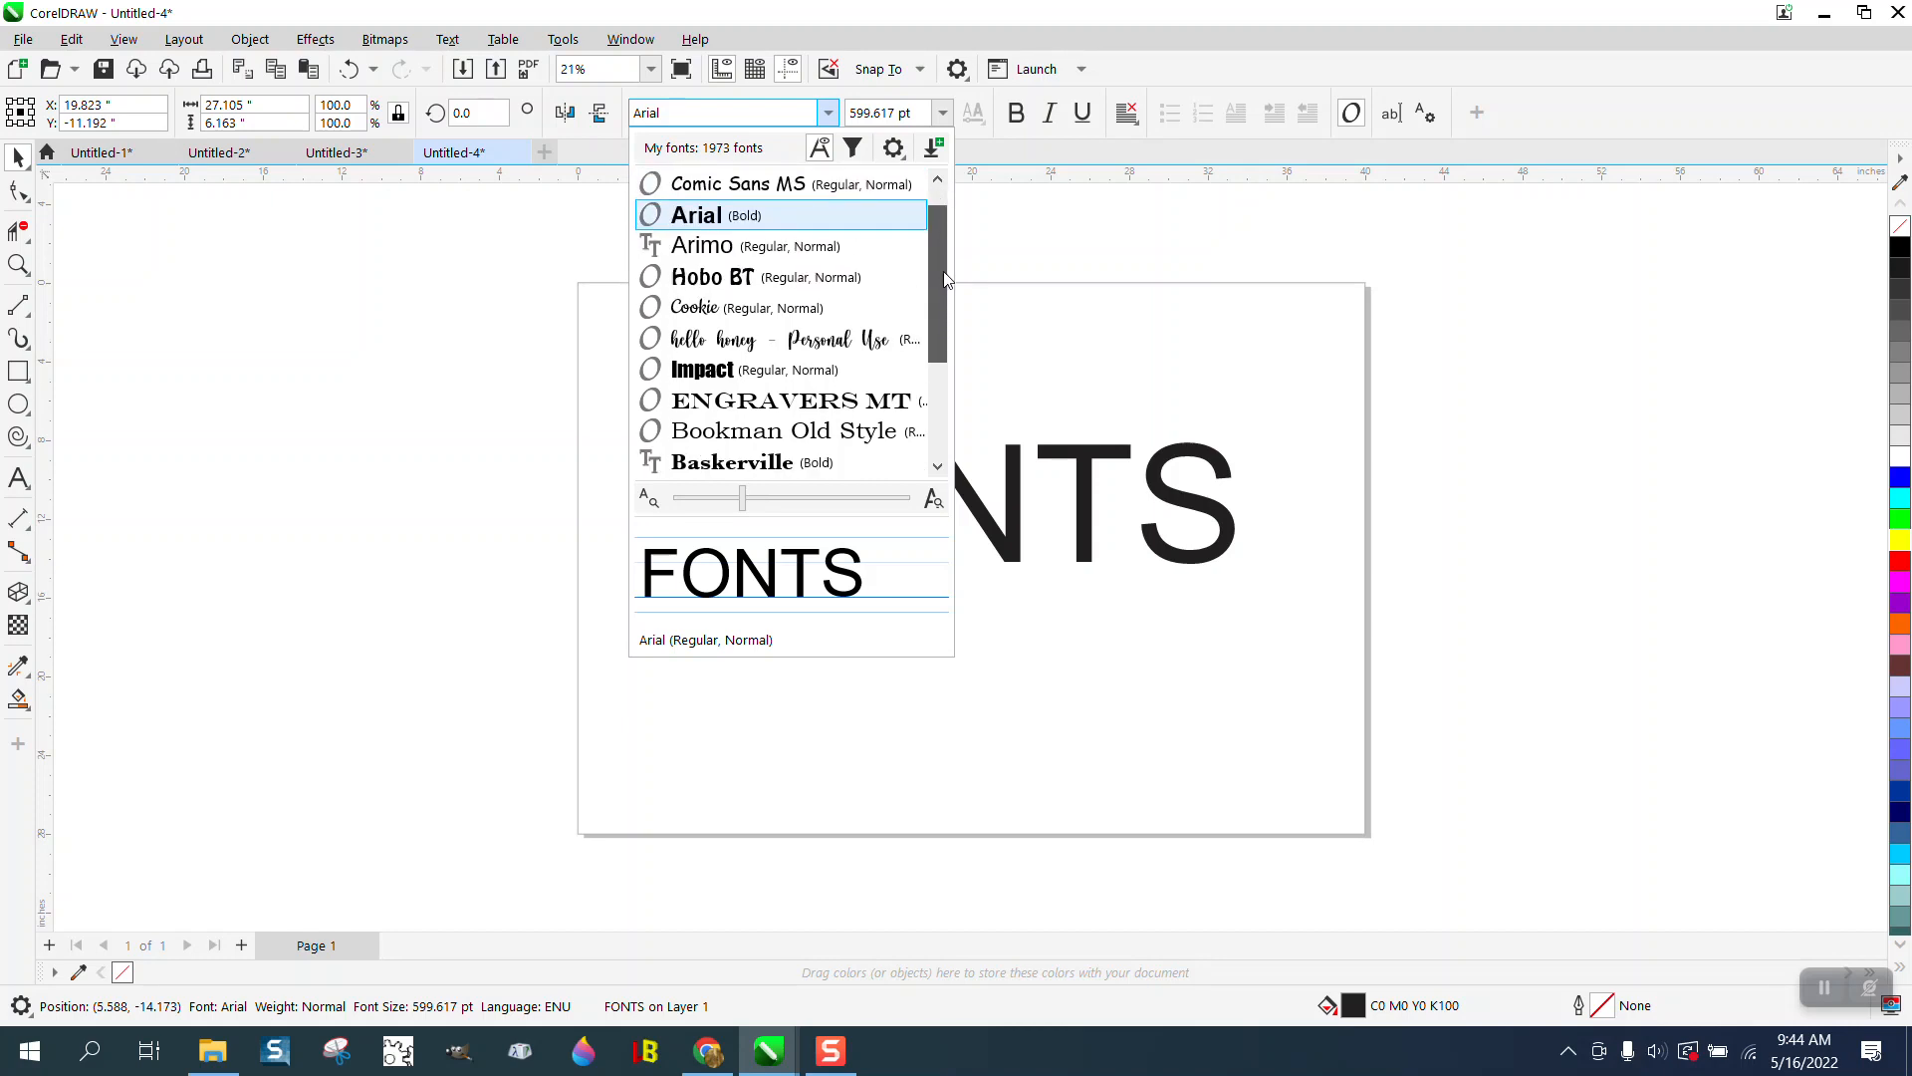
scroll("down", 3)
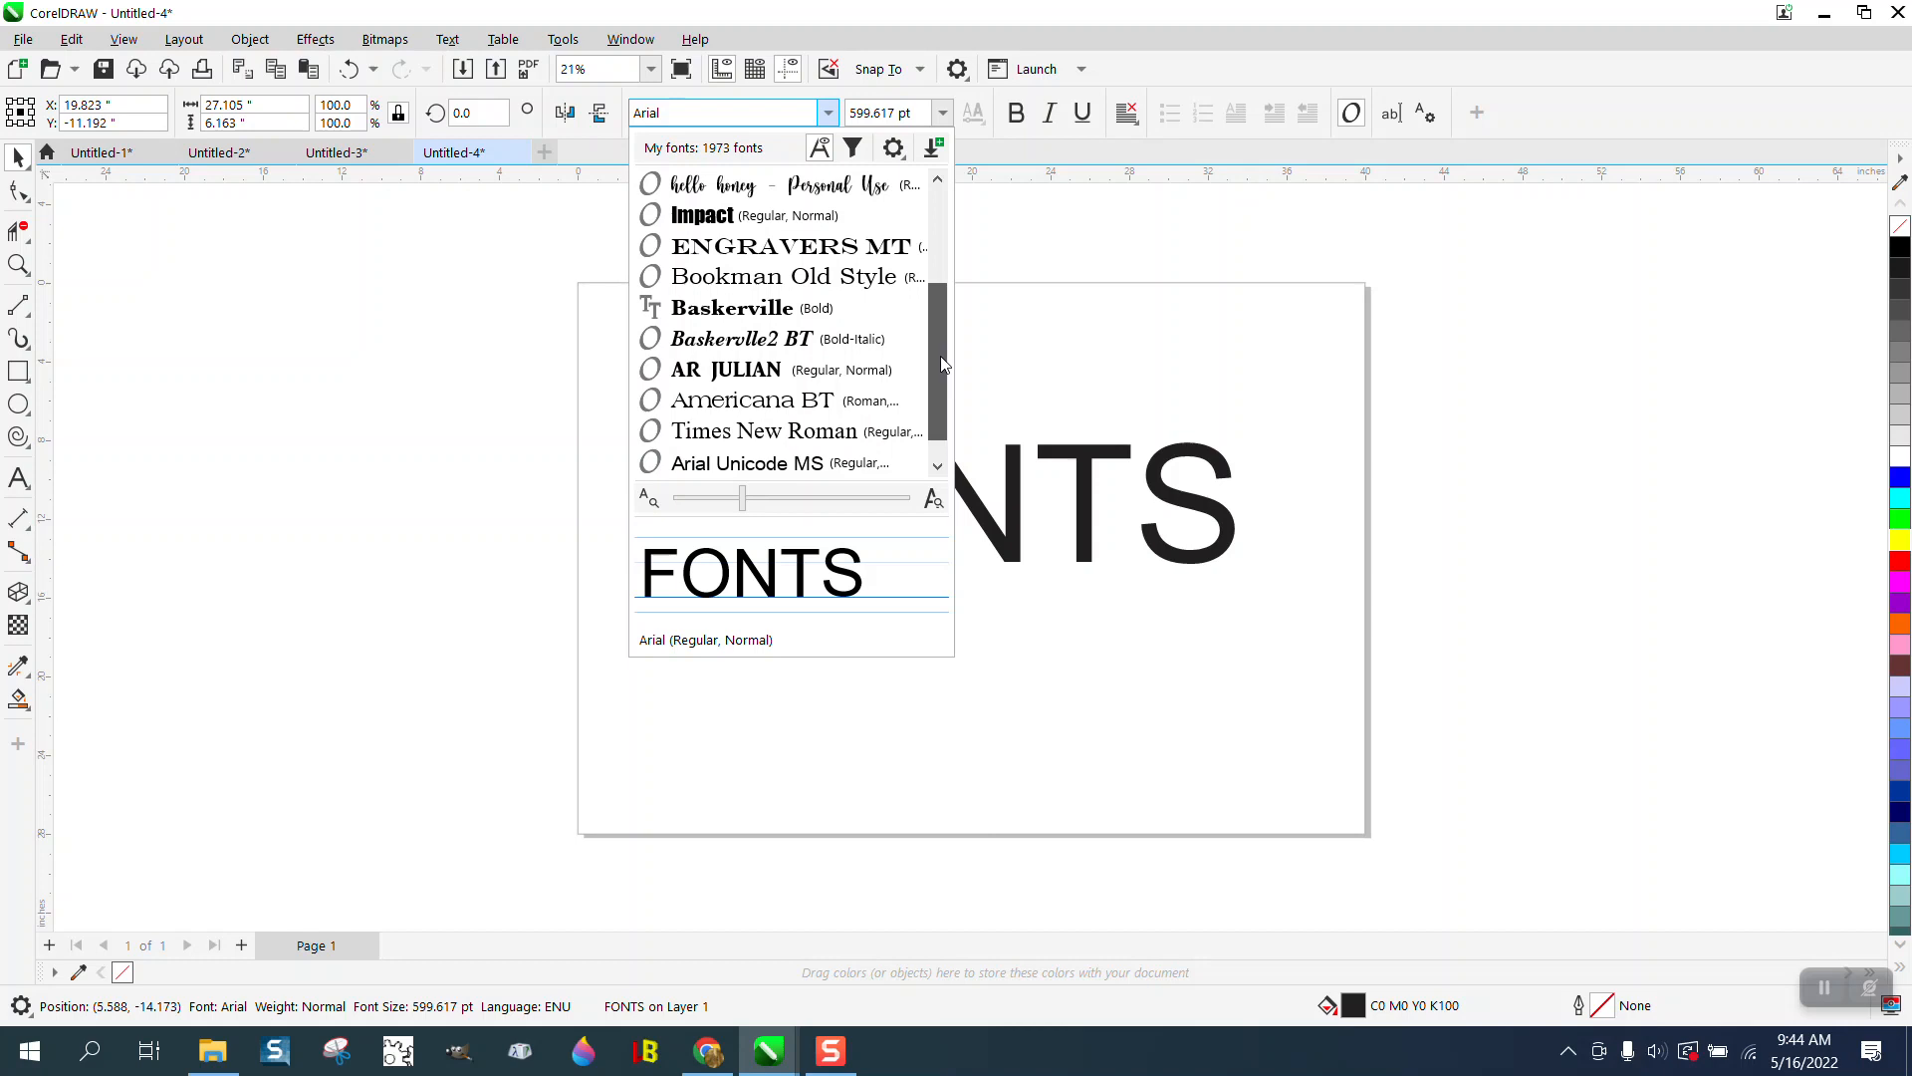